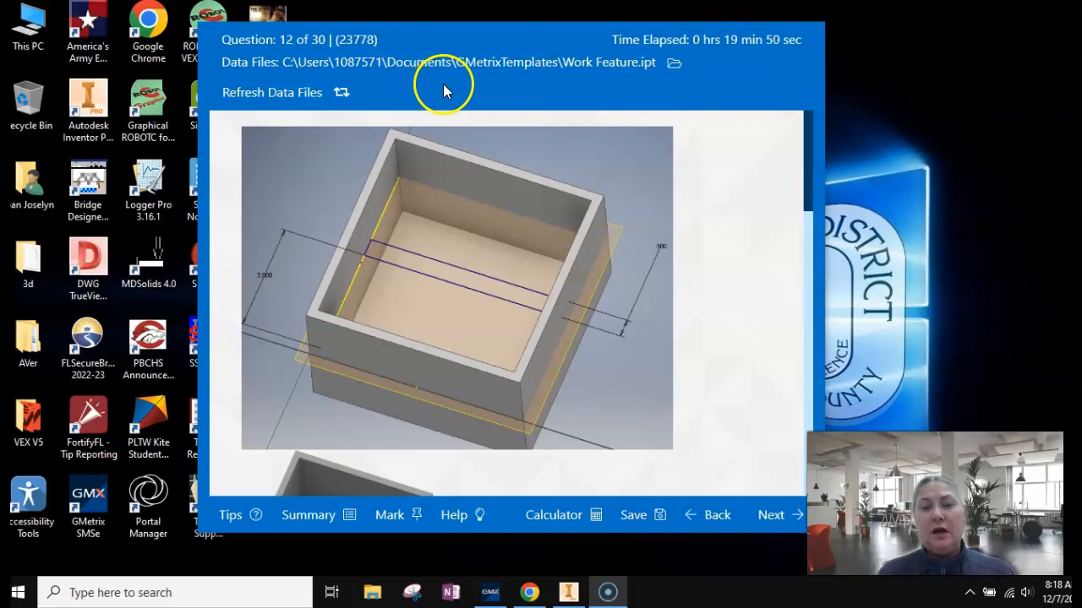
mouse_move(523, 98)
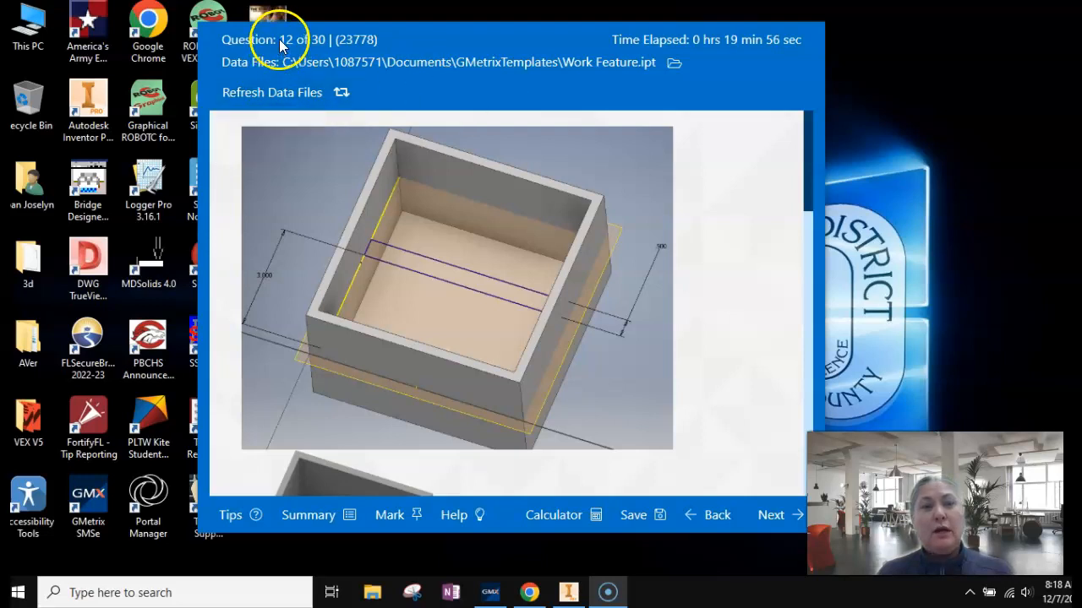
Step: Scroll through the GMetrix question 12 description of the bridge task
scroll(down, 3)
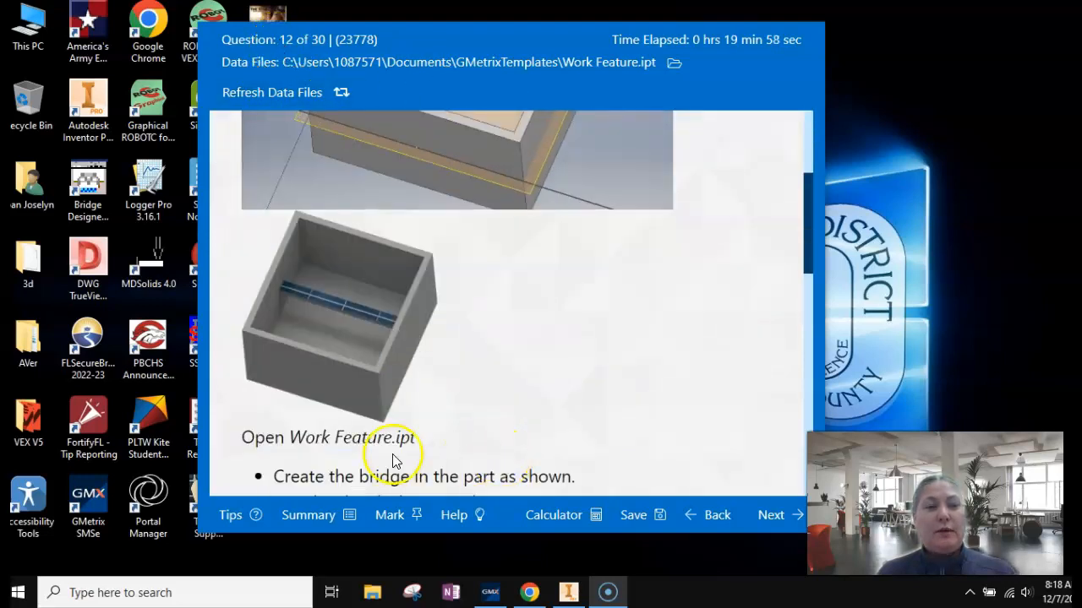
mouse_move(381, 349)
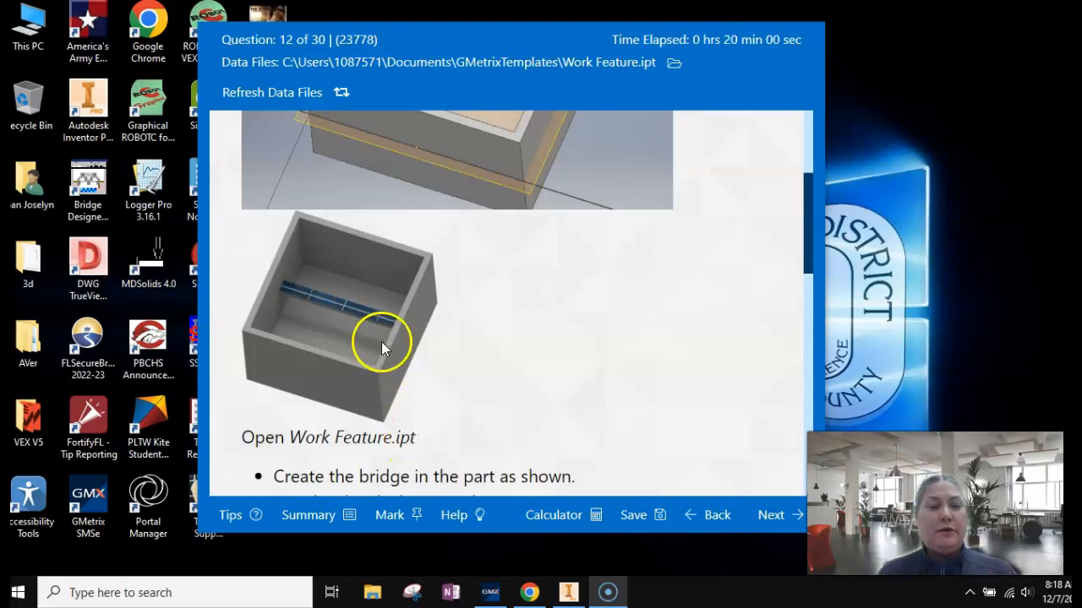
mouse_move(541, 423)
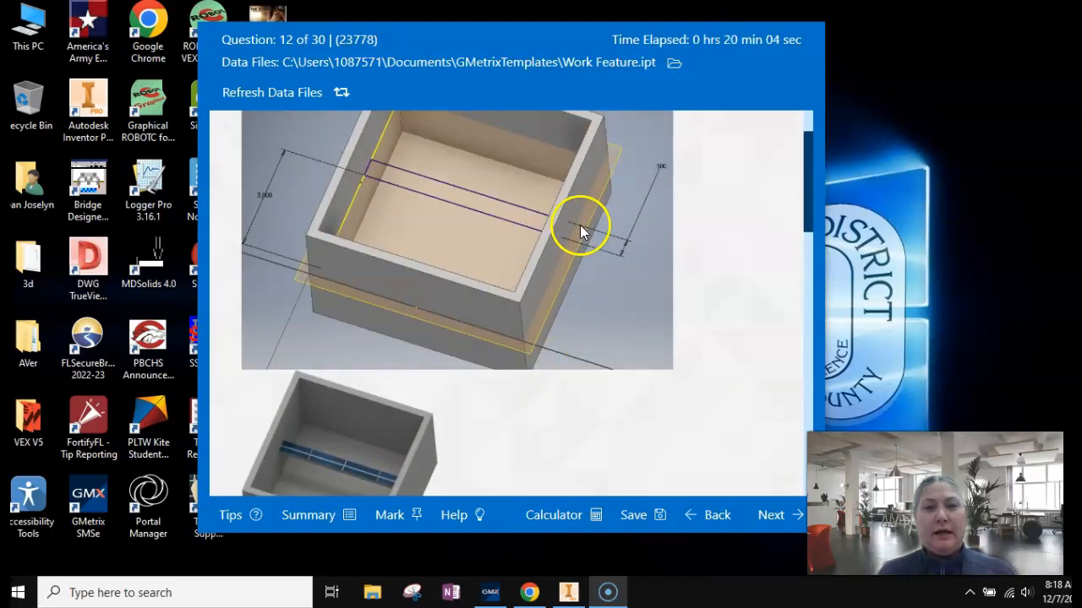
scroll(down, 3)
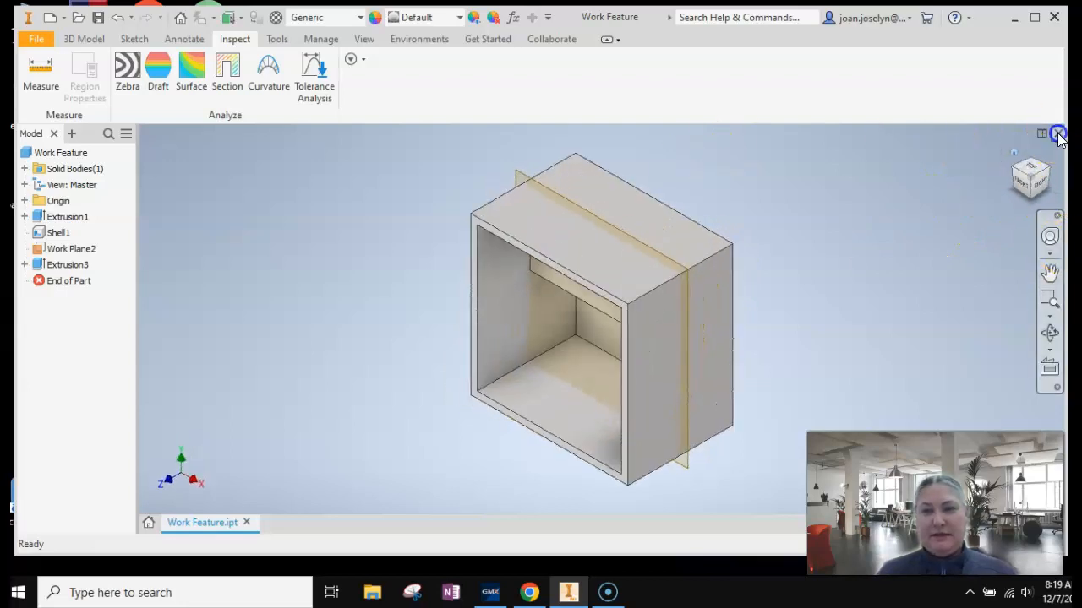
Step: Close the Work Feature part, discarding changes instead of saving
click(1058, 133)
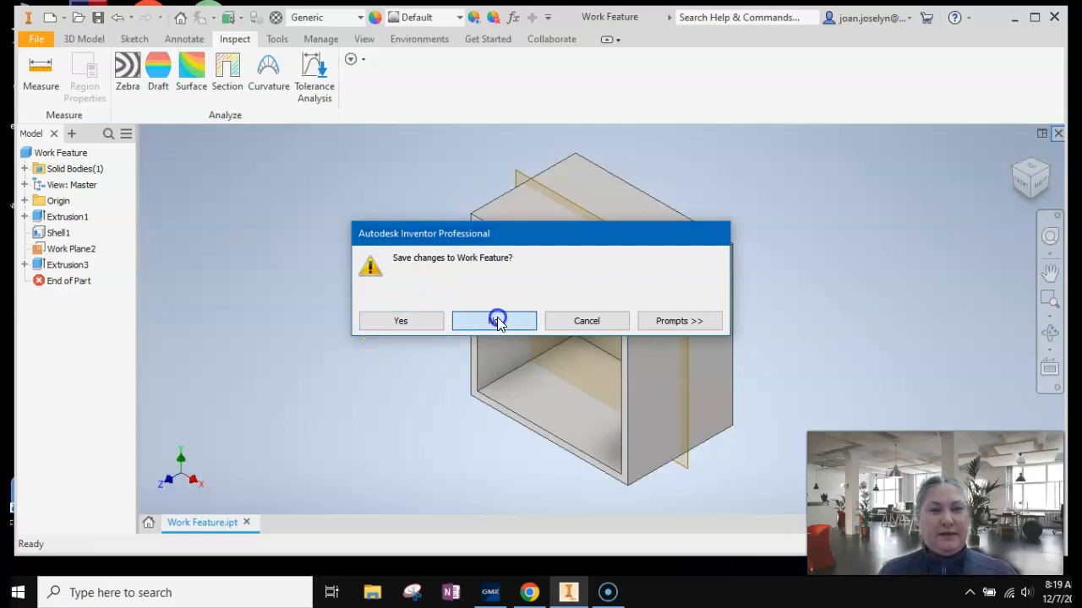
click(493, 321)
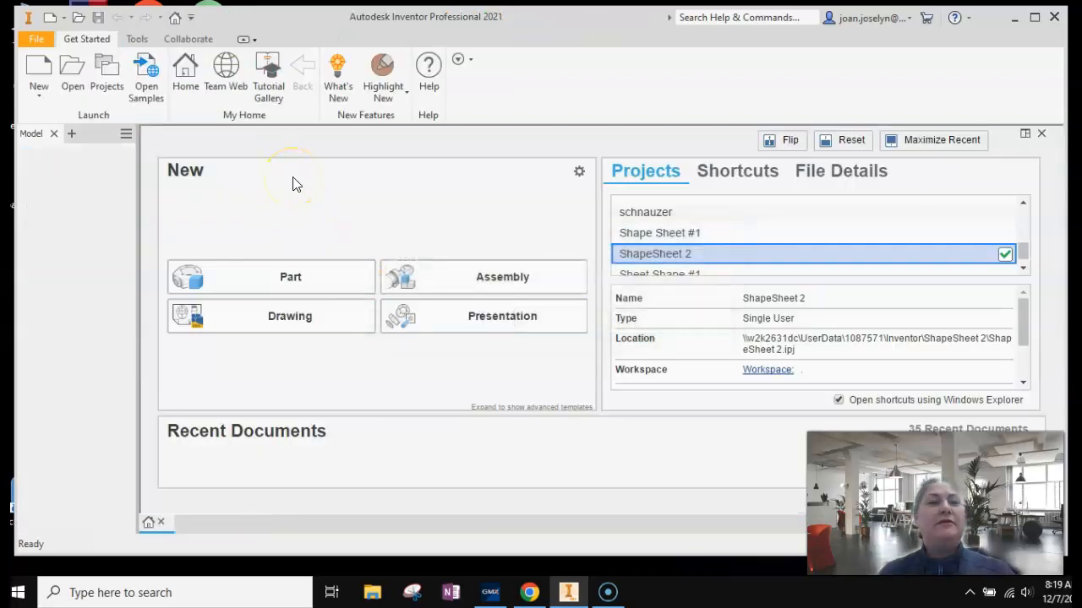
mouse_move(433, 175)
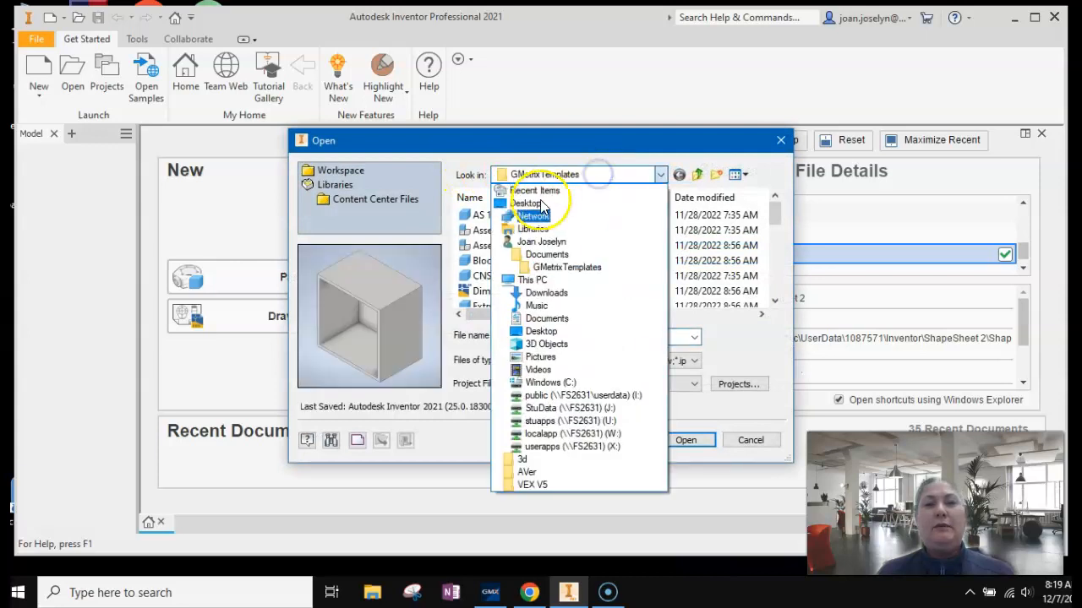
Step: Reopen Work Feature.ipt from Documents > GMetrix Templates, accepting the search path warning
click(544, 242)
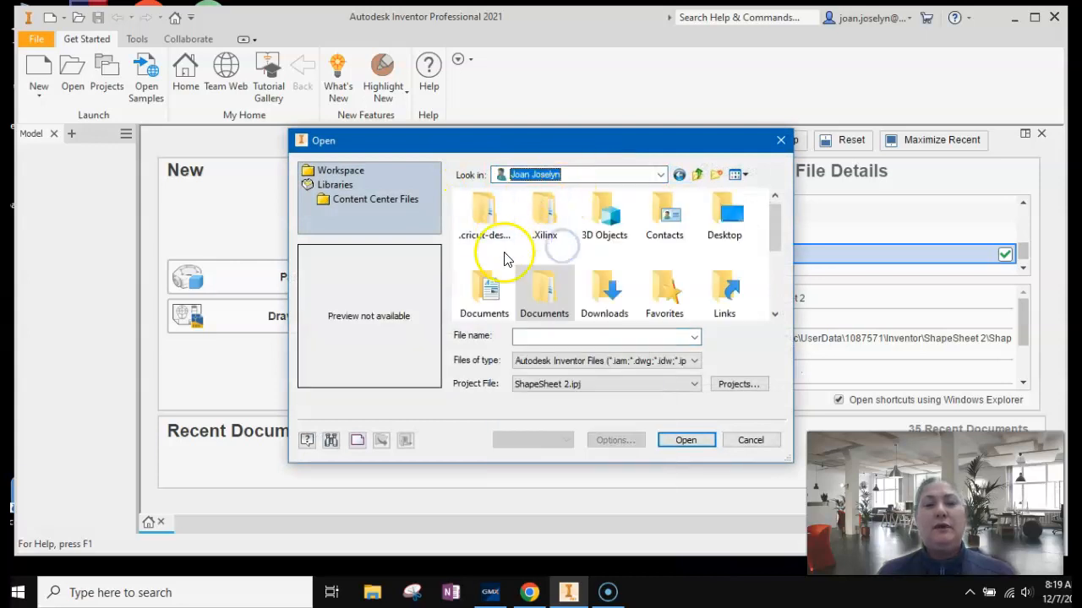
double_click(544, 294)
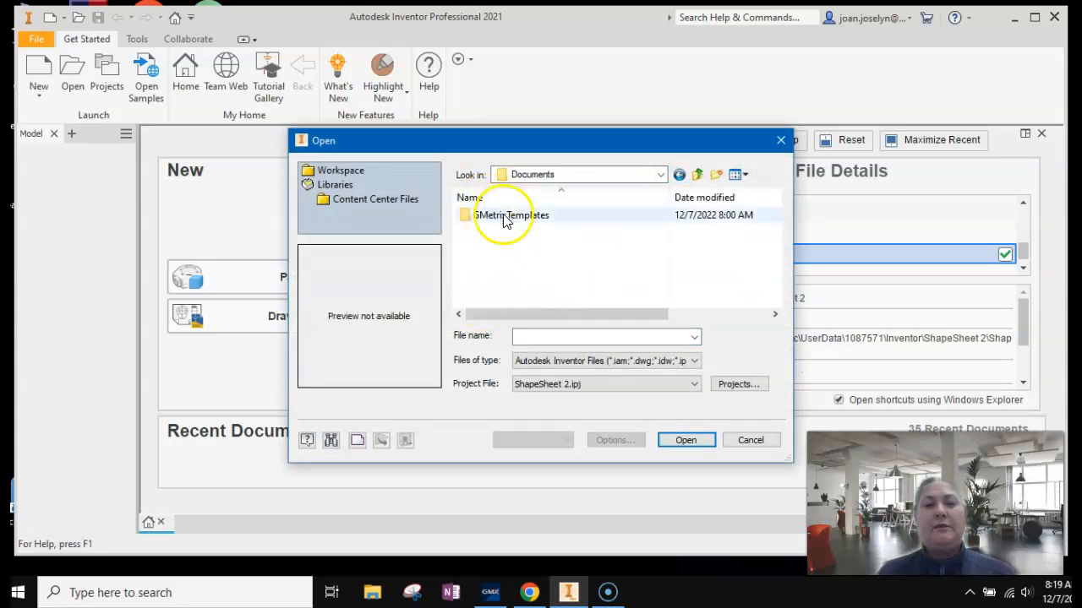
double_click(510, 215)
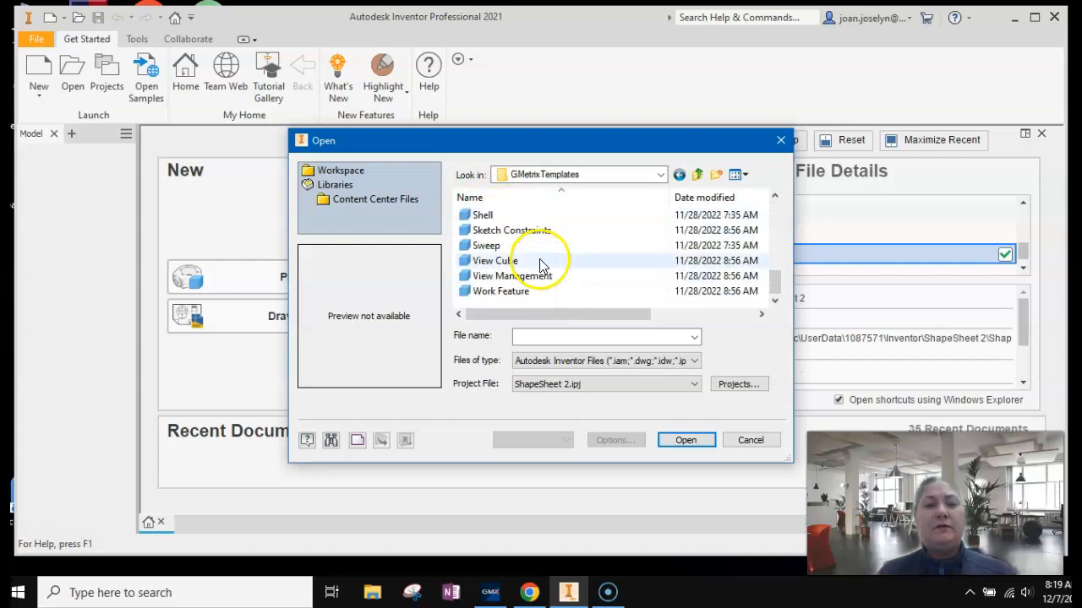
click(500, 290)
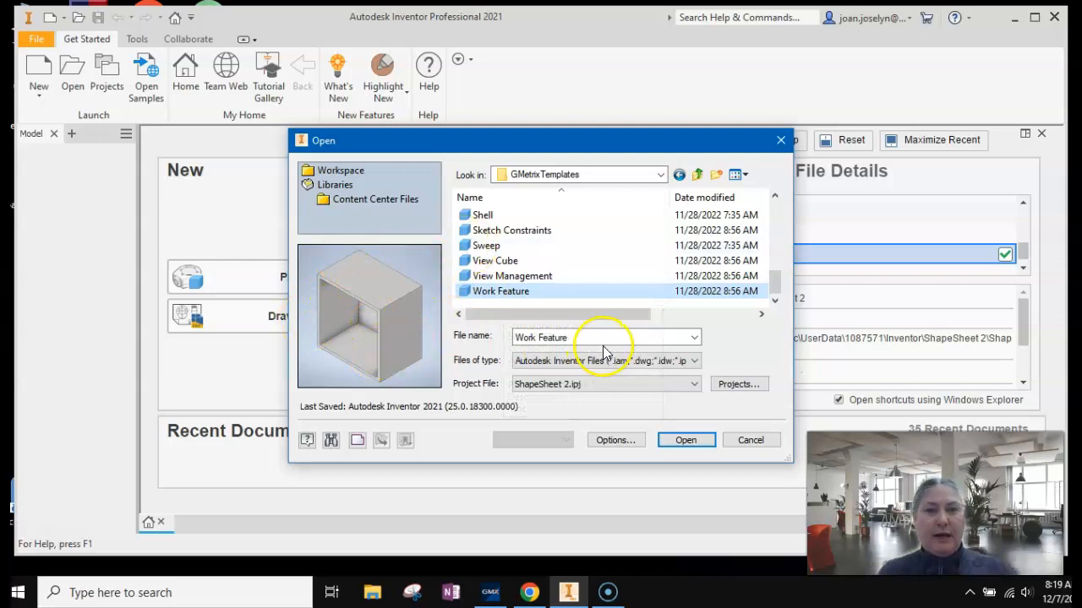
click(686, 439)
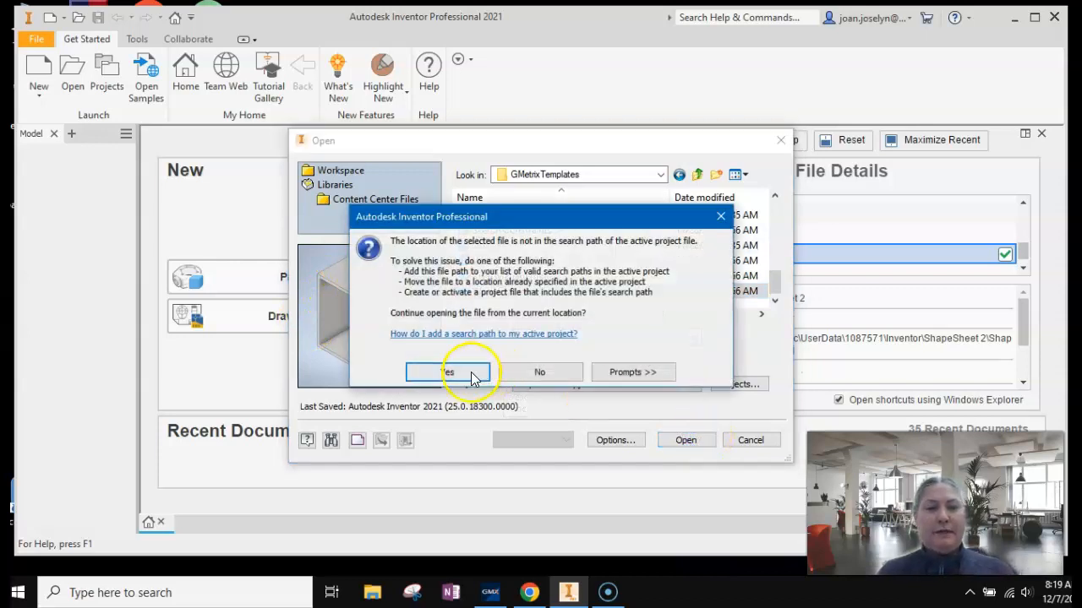
click(447, 371)
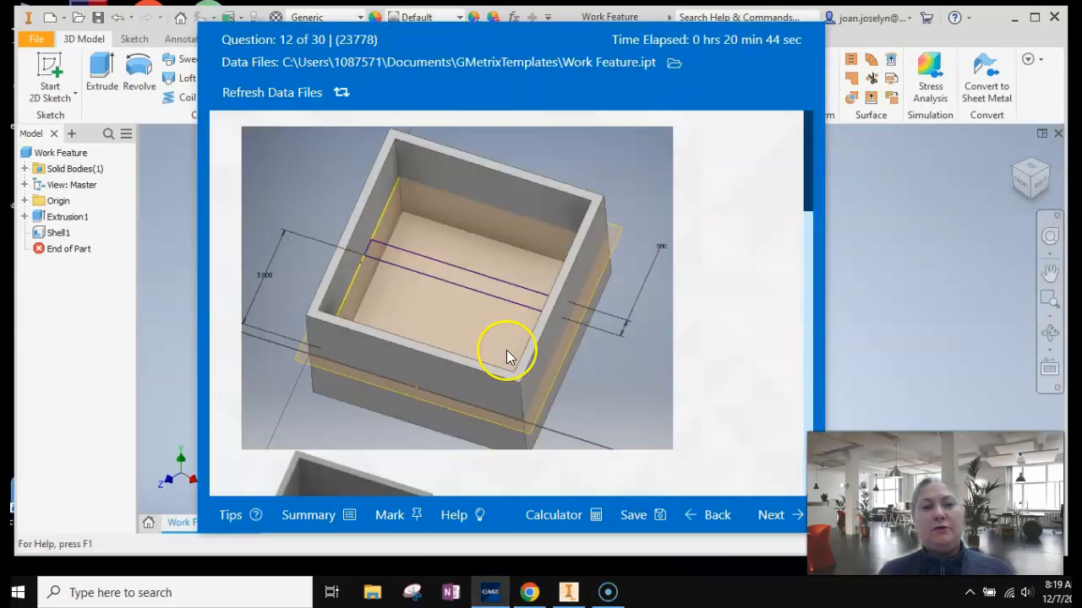
Step: Scroll through the GMetrix instructions: workplane 2 inches down, bridge extruded .25 inch
scroll(down, 3)
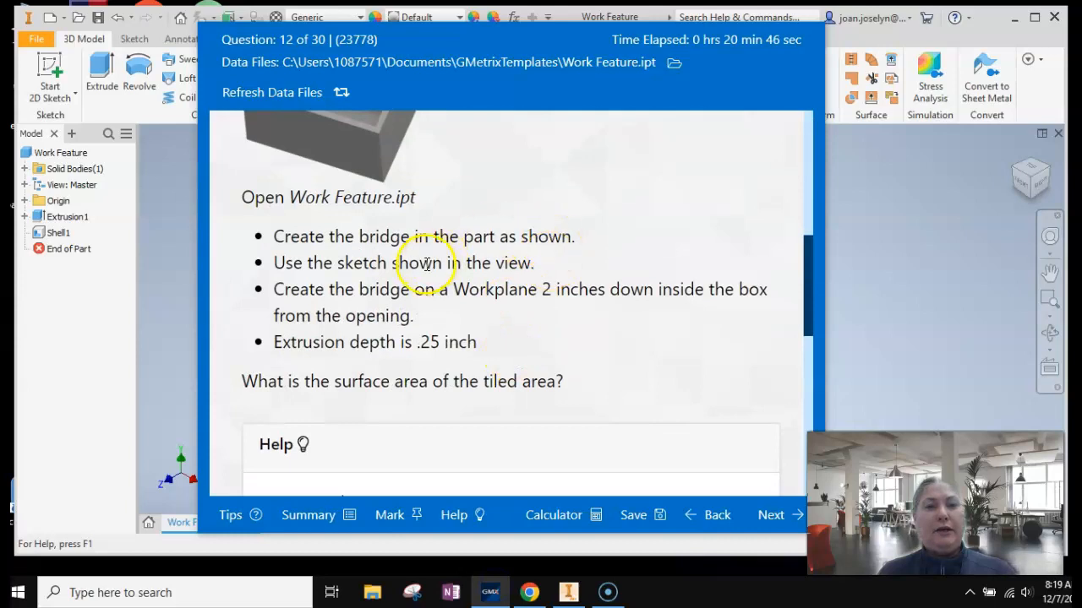
mouse_move(354, 288)
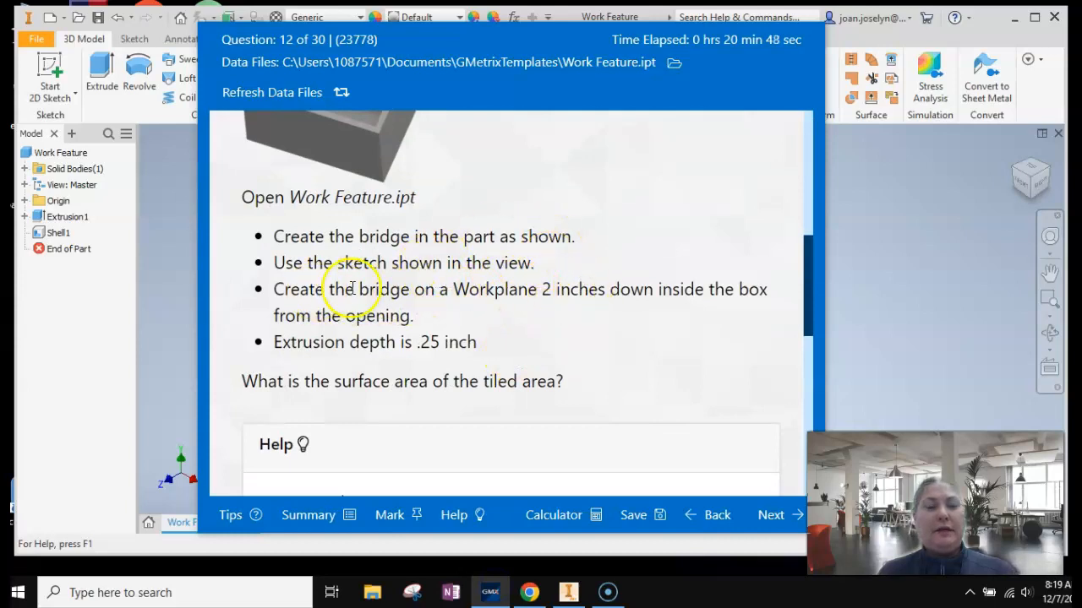
scroll(up, 3)
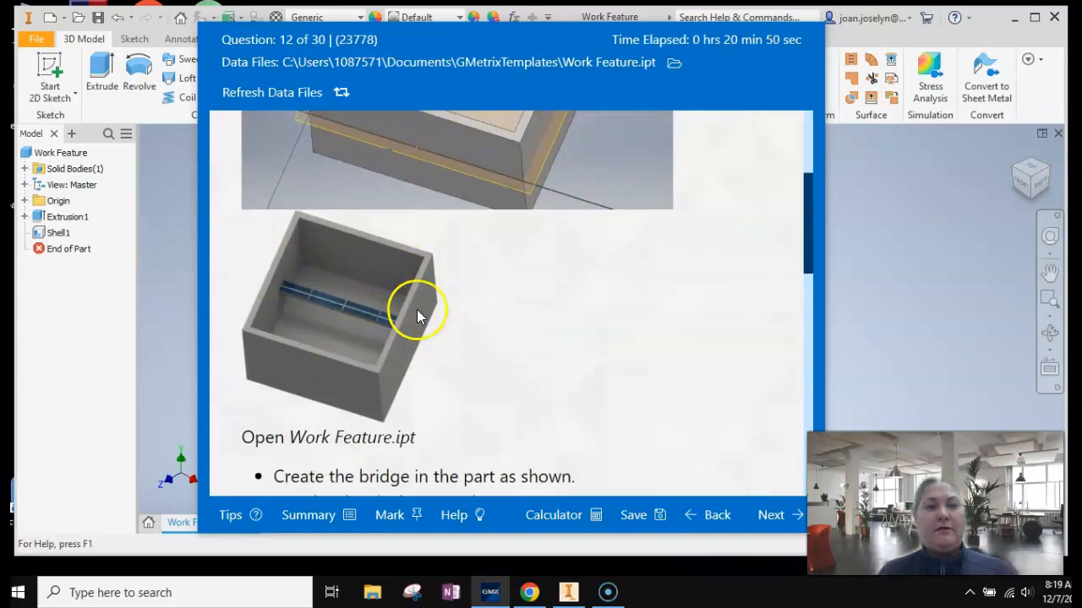
scroll(down, 3)
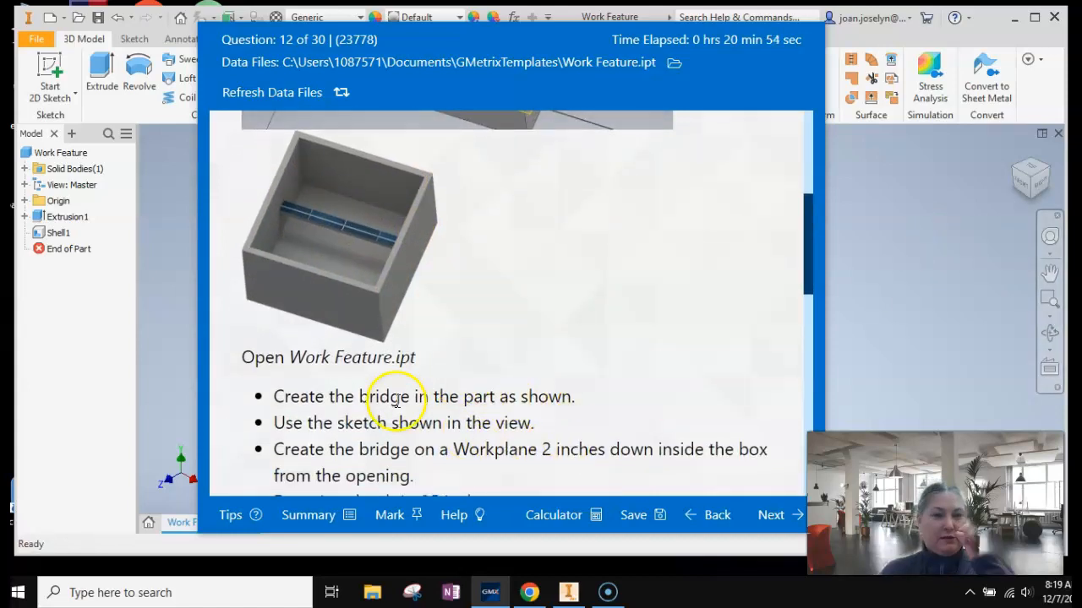
mouse_move(517, 301)
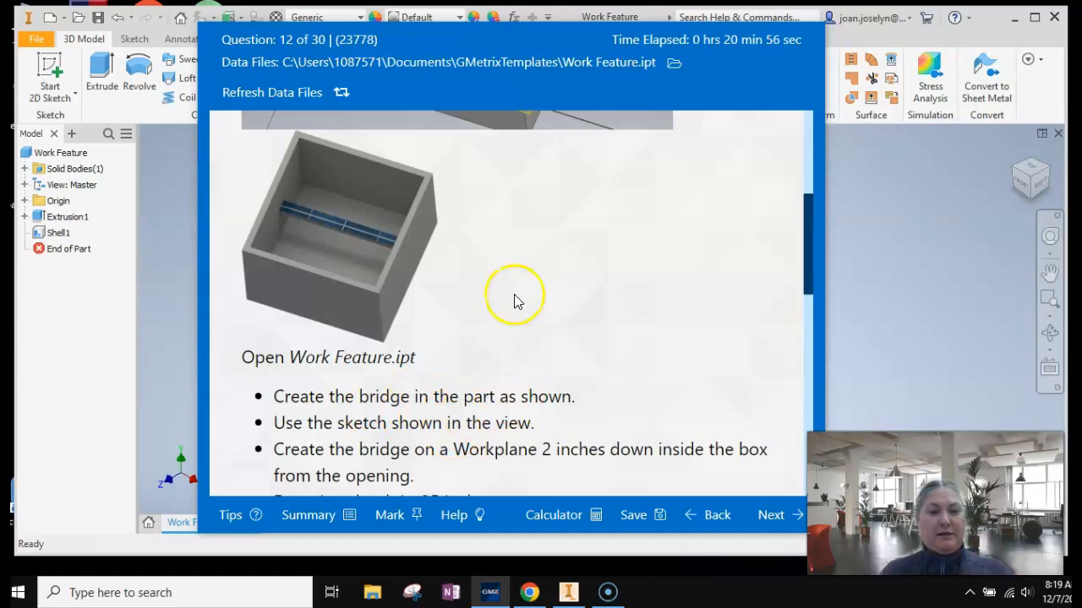
scroll(down, 3)
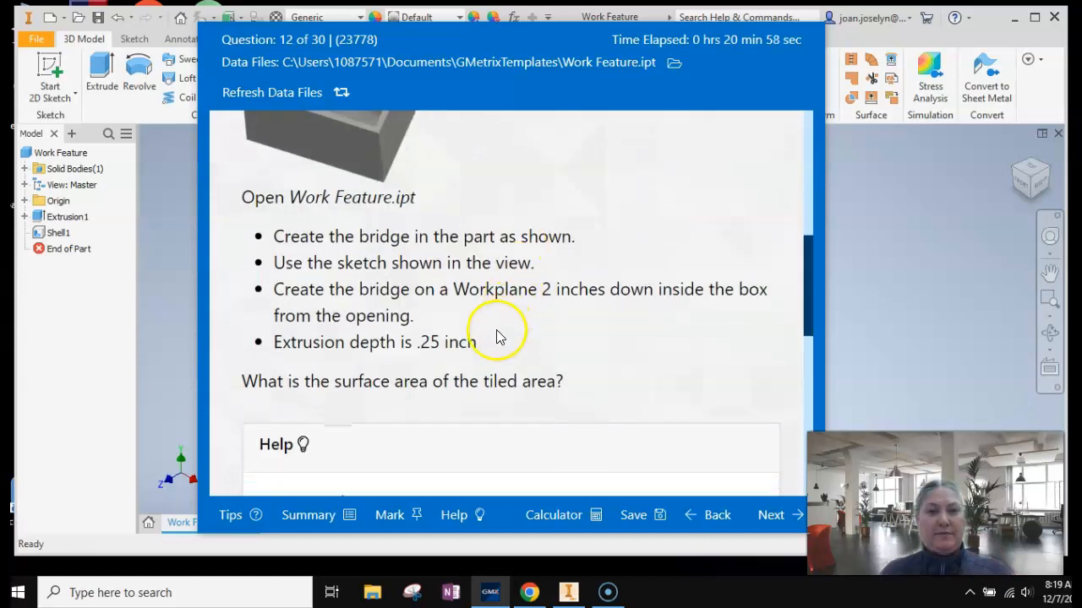
mouse_move(547, 297)
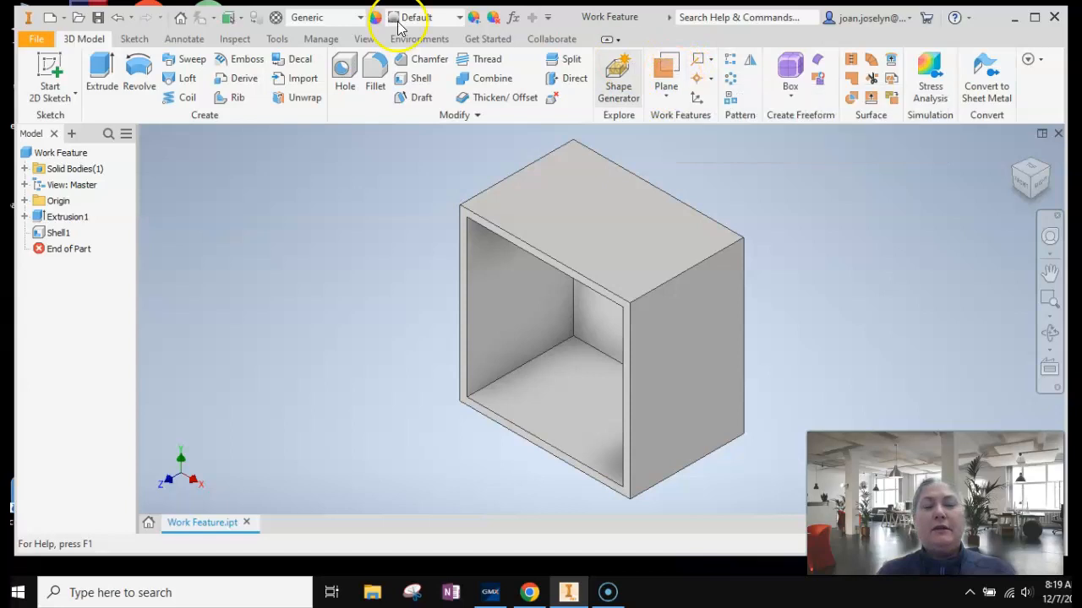
mouse_move(694, 127)
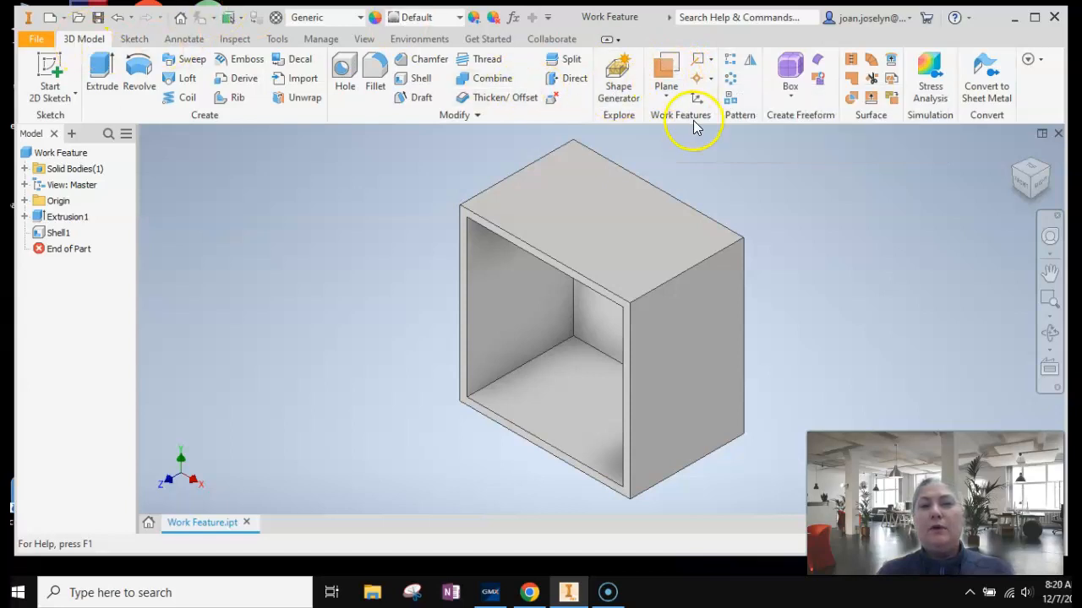
Step: Start an Offset from Plane work plane from the Work Features plane menu
click(666, 87)
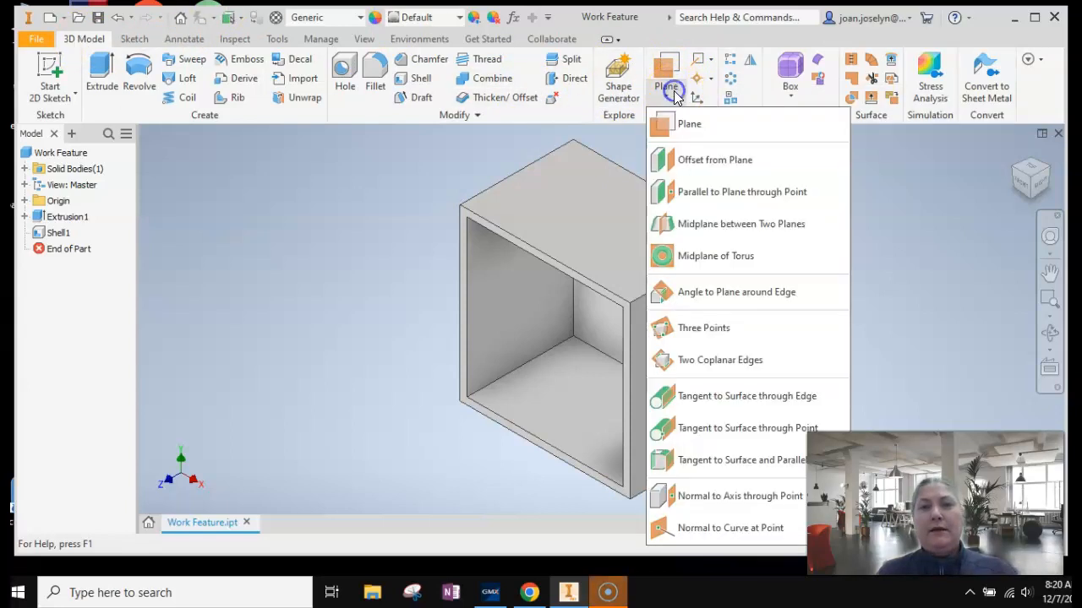
mouse_move(713, 159)
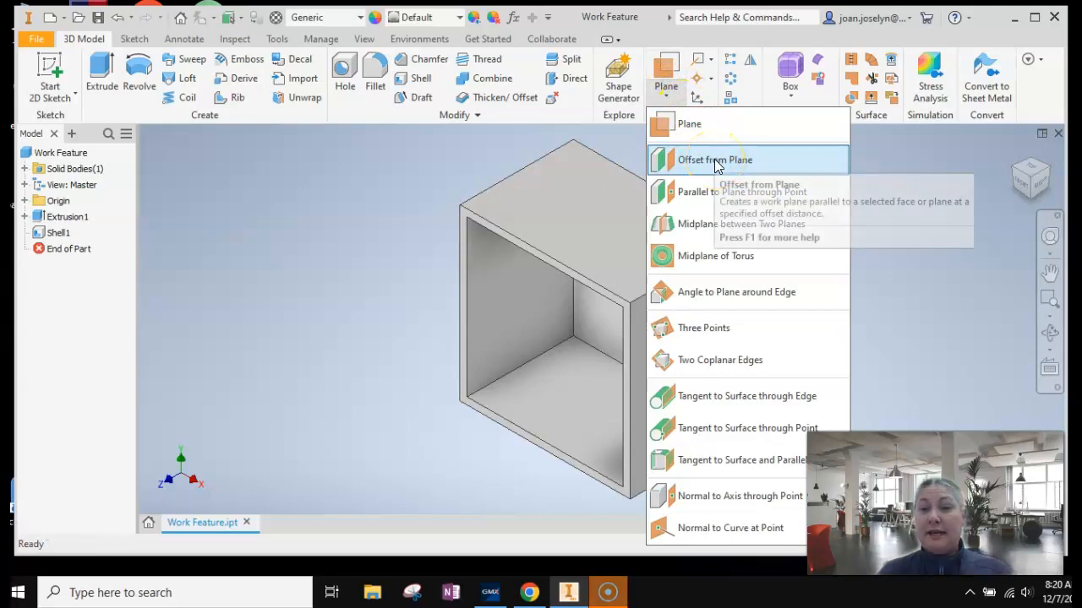
click(713, 159)
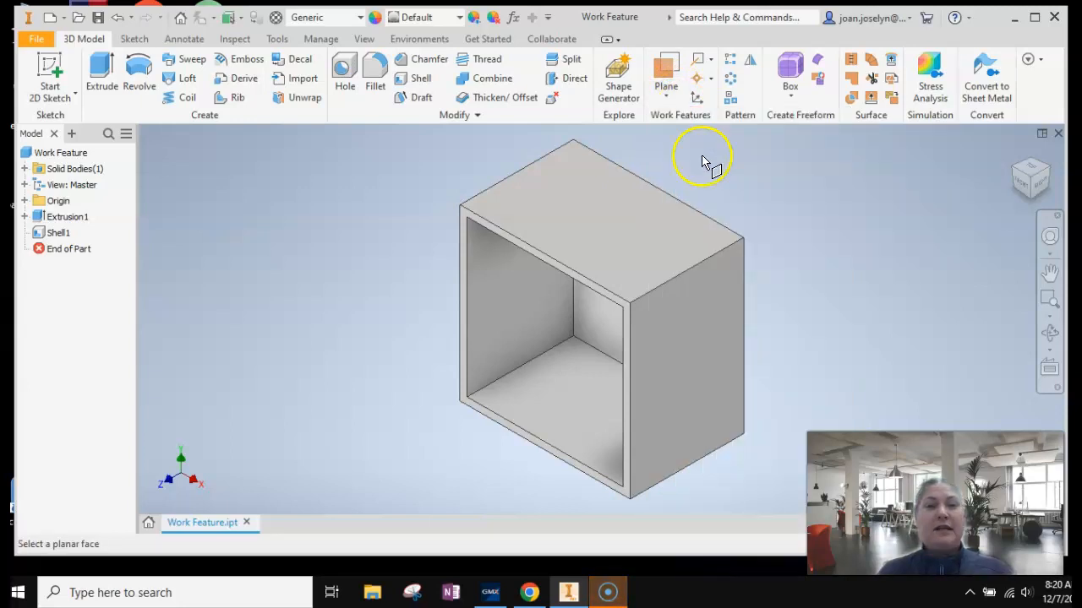
mouse_move(507, 216)
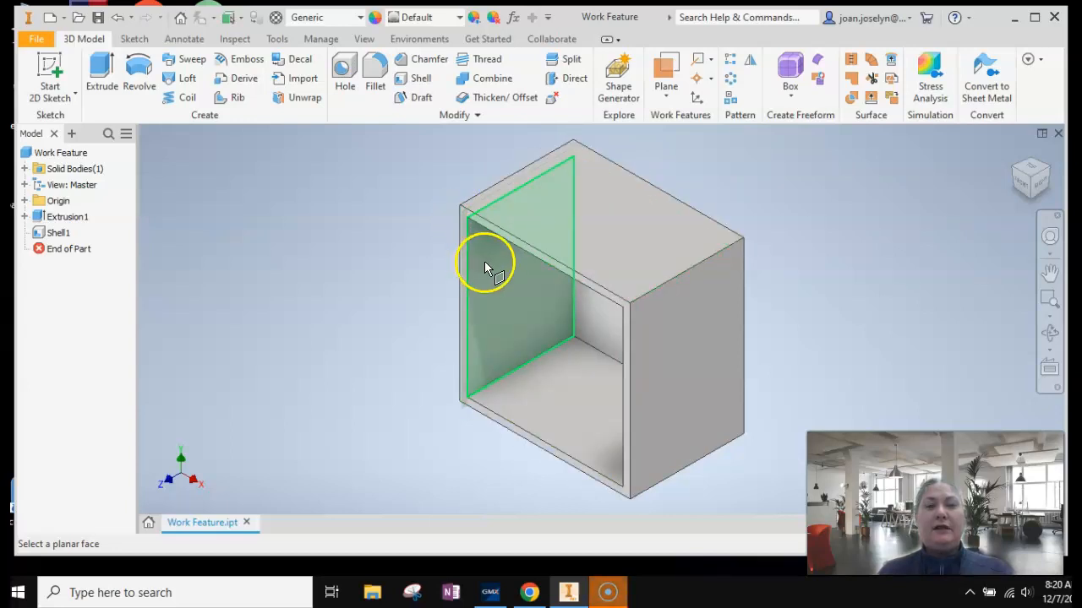
mouse_move(473, 228)
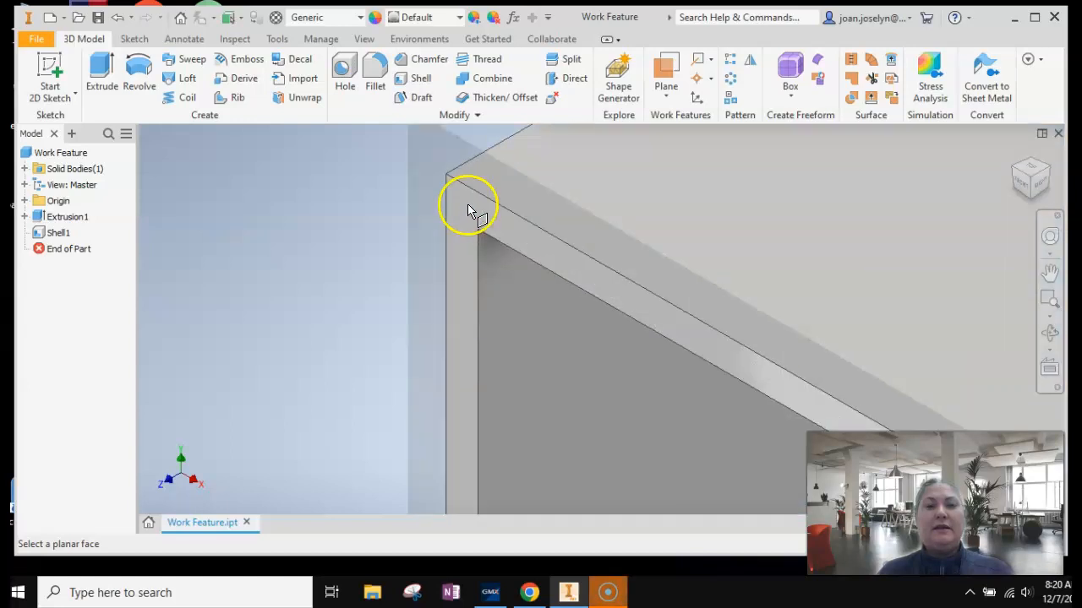
mouse_move(477, 216)
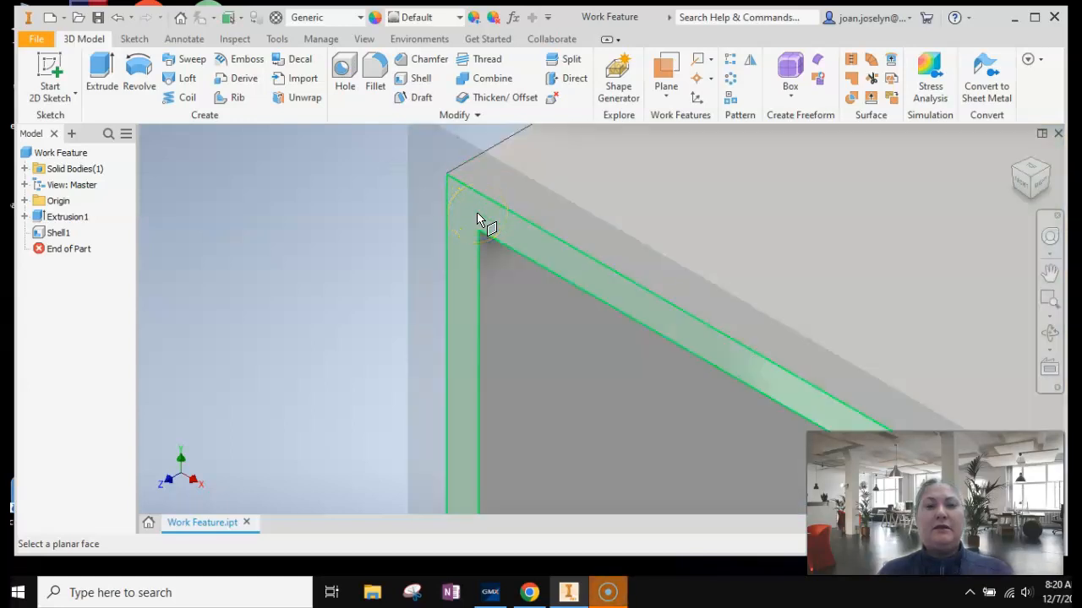
Step: Create Work Plane2 offset -2.0 from the box's front face, into the box
click(487, 223)
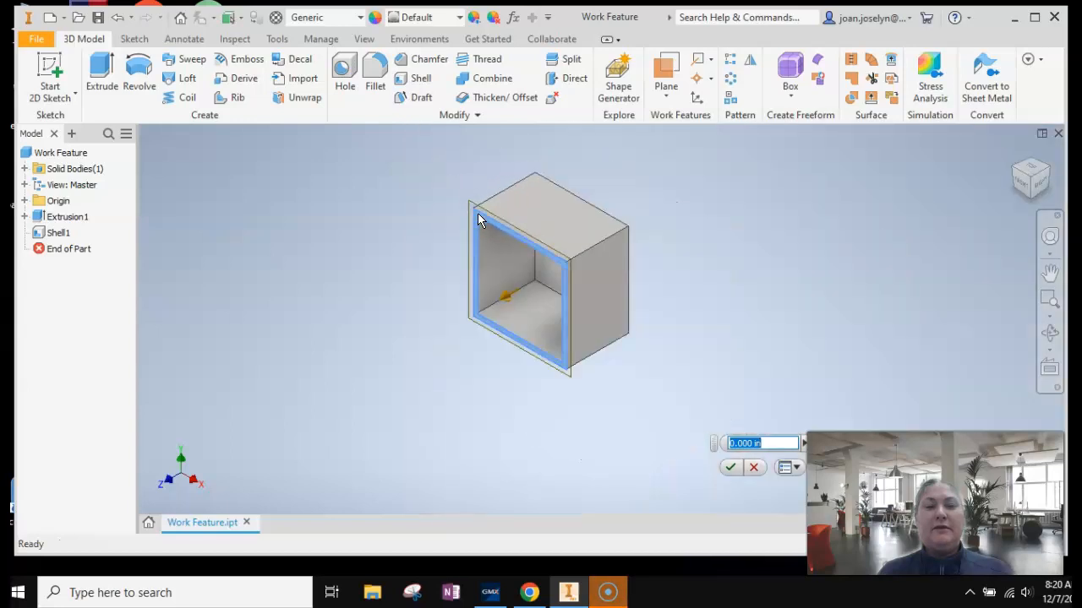
mouse_move(448, 341)
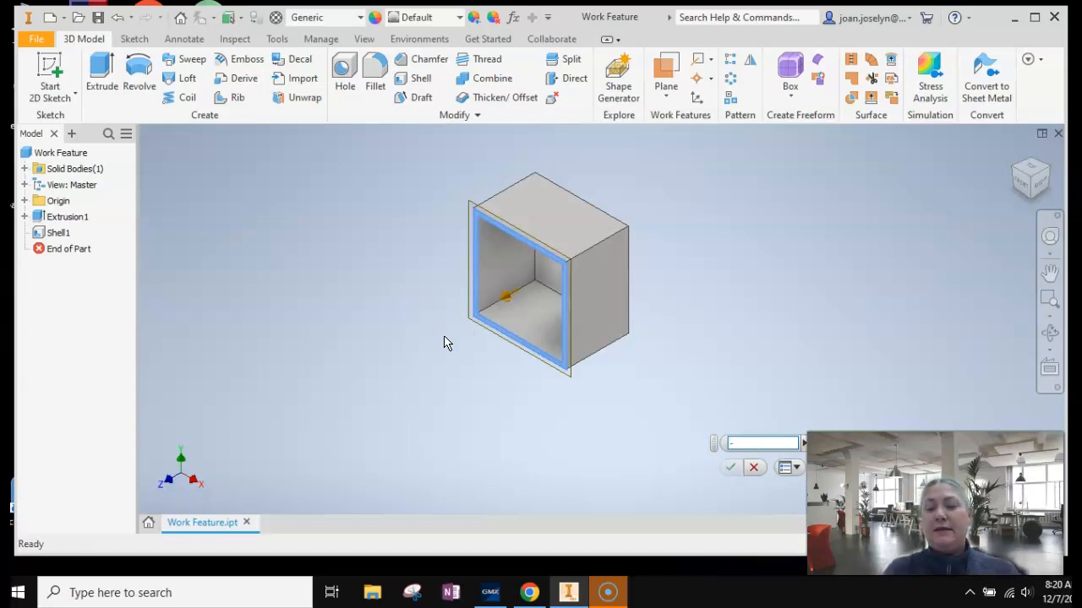
text(-2.0)
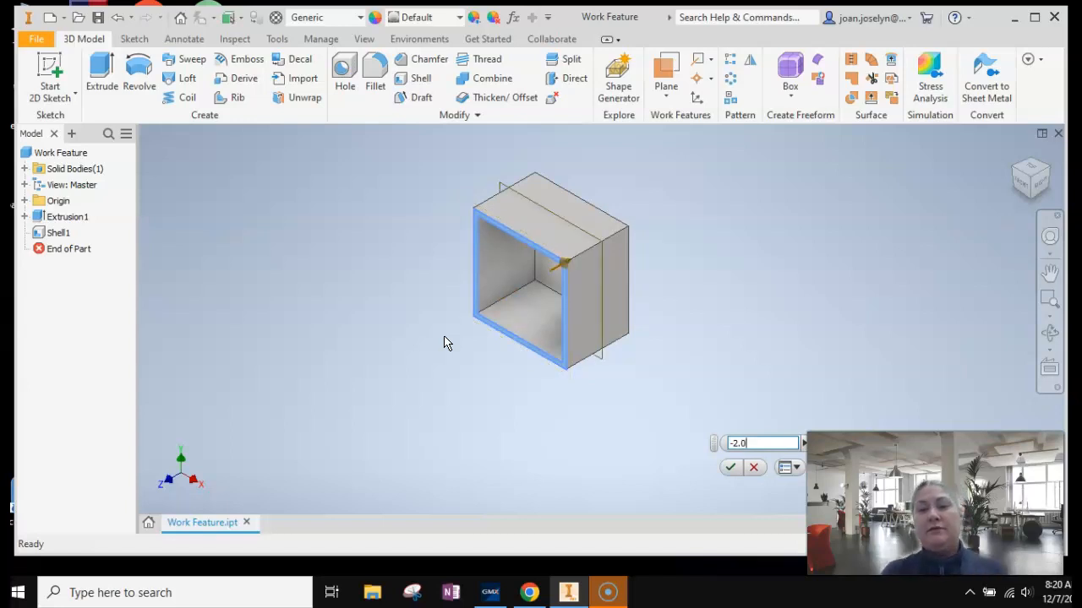
click(730, 466)
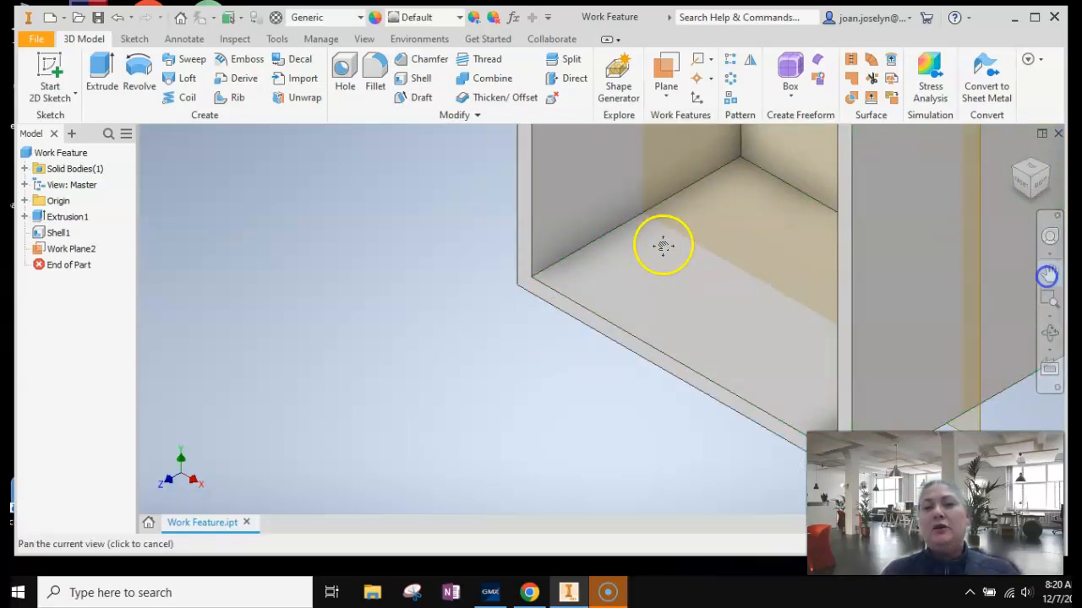
drag(662, 245, 521, 397)
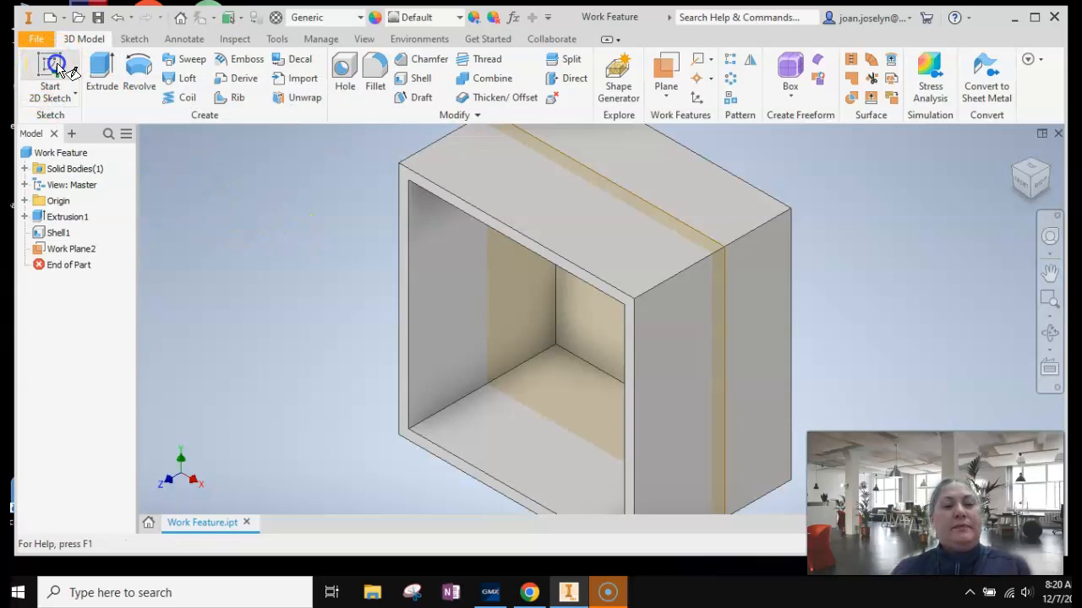
Step: Start Sketch3 on Work Plane2 and begin a rectangle at the left inner wall
click(49, 76)
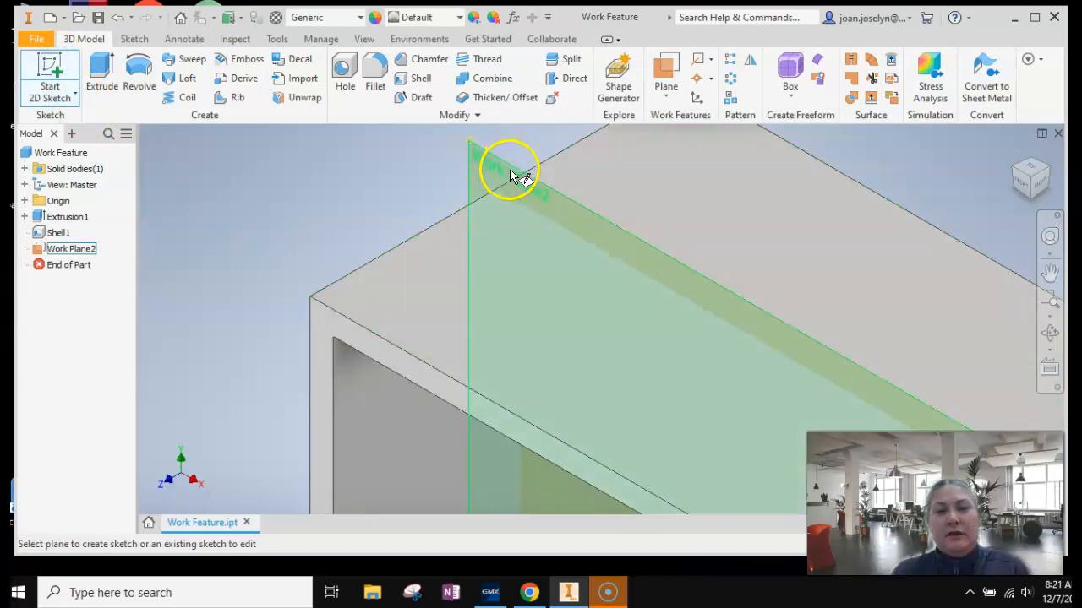
click(510, 172)
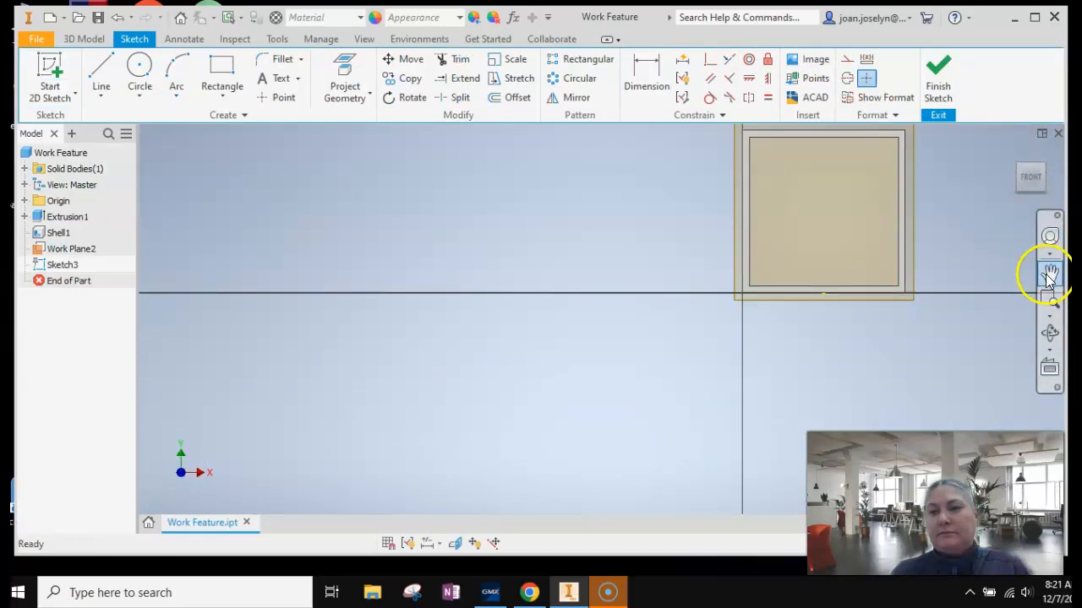
click(1049, 272)
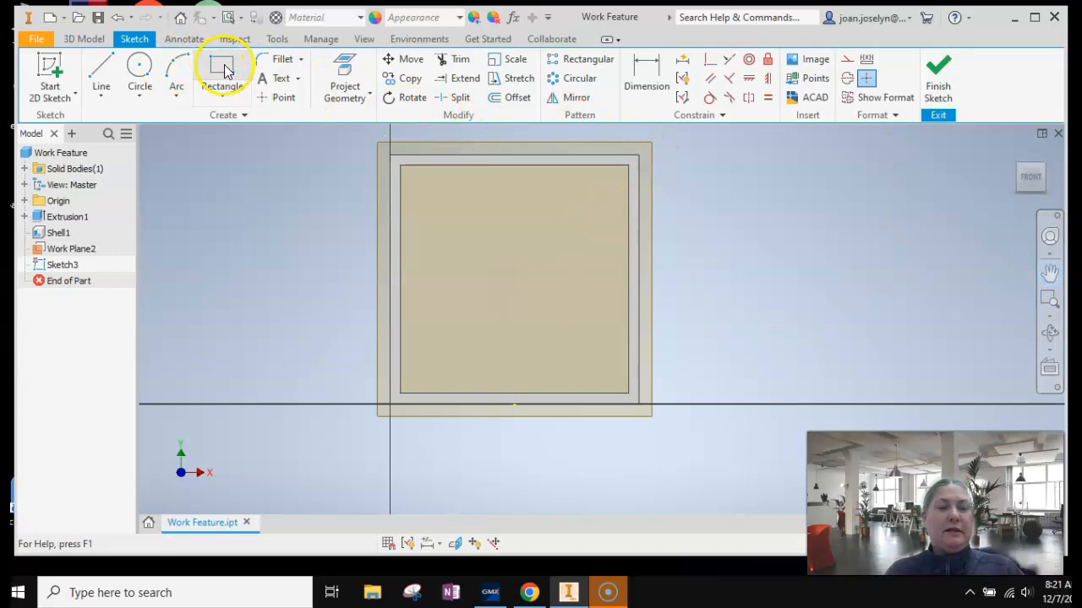
click(222, 67)
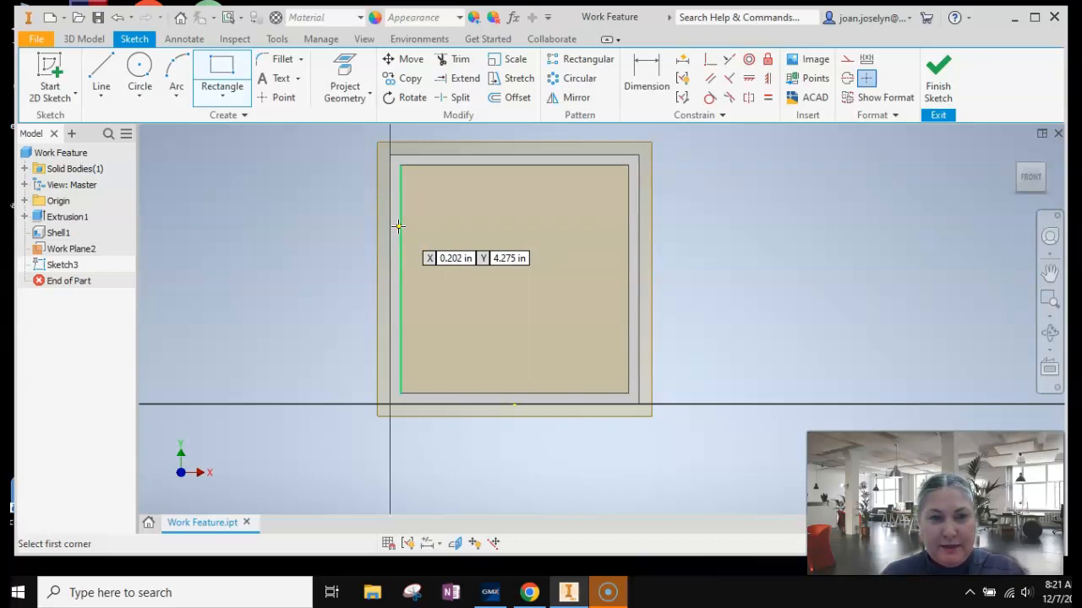
click(399, 226)
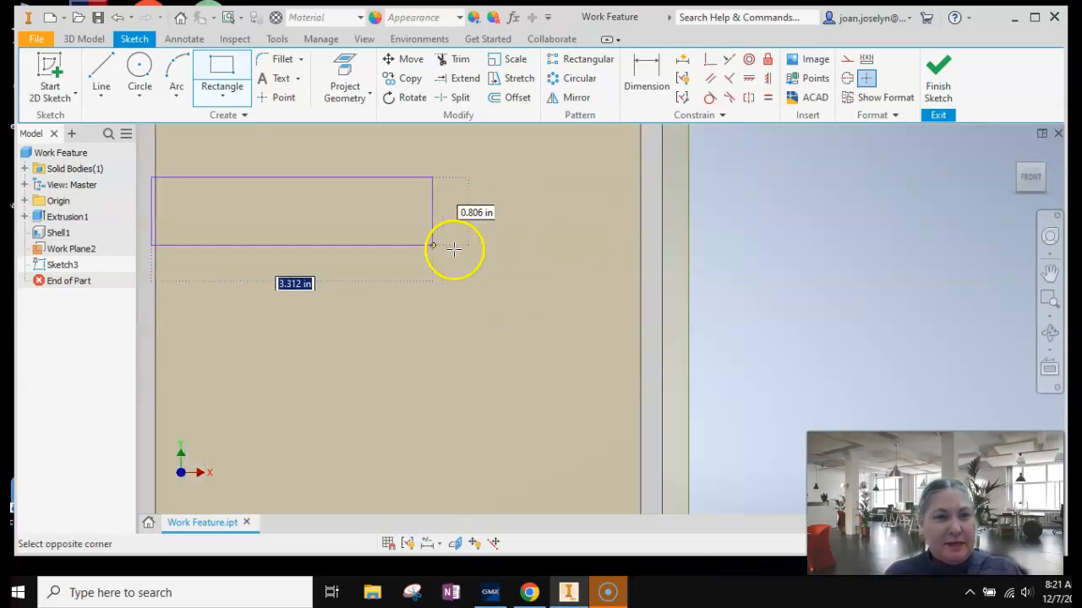
mouse_move(352, 277)
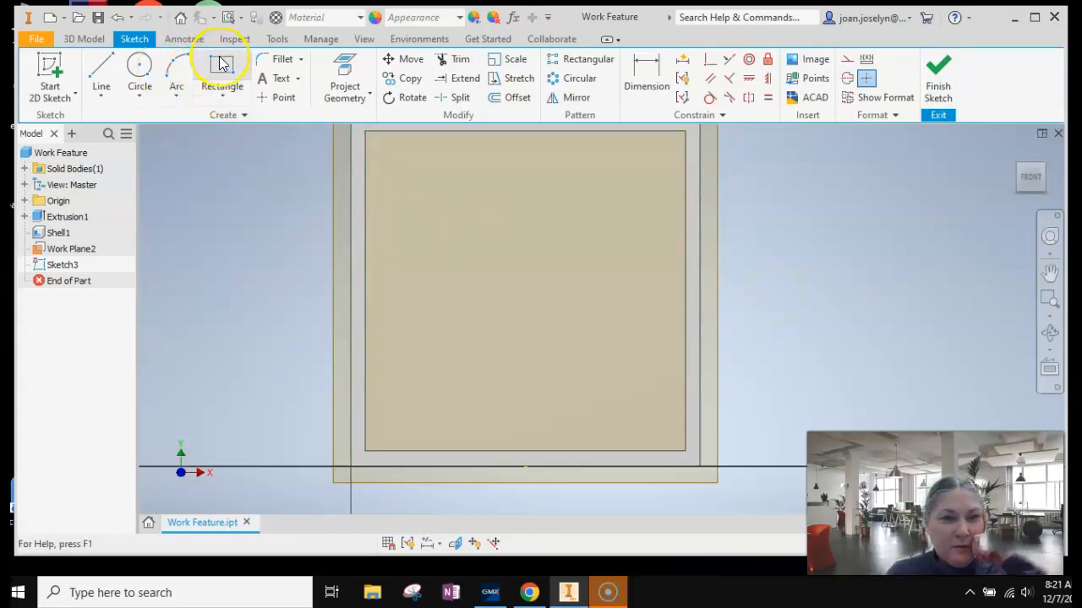
Step: Redraw the two-point rectangle spanning between the box's inner walls
click(222, 76)
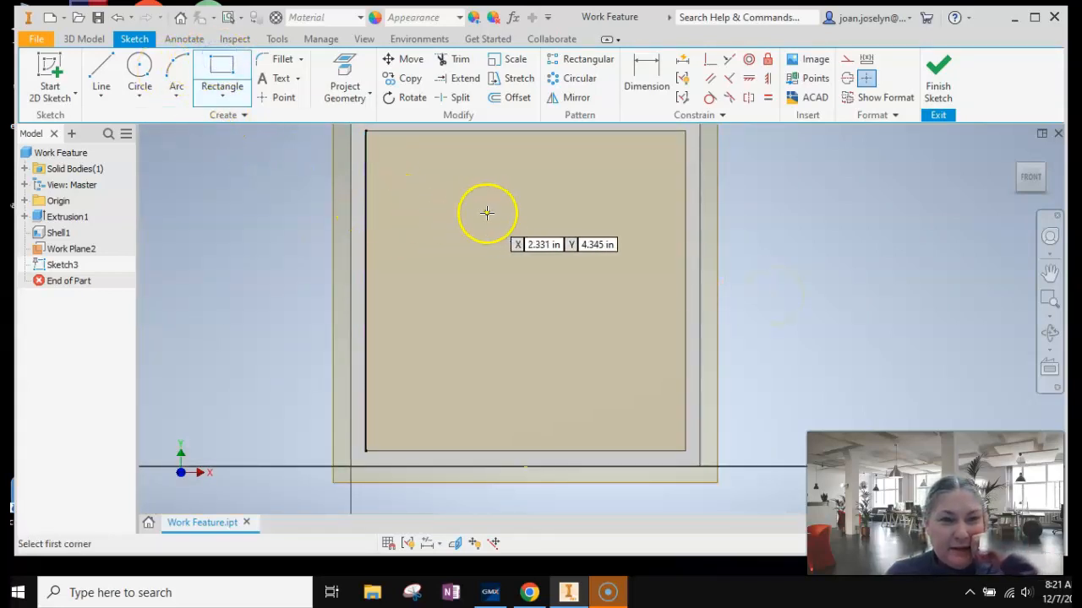
click(365, 209)
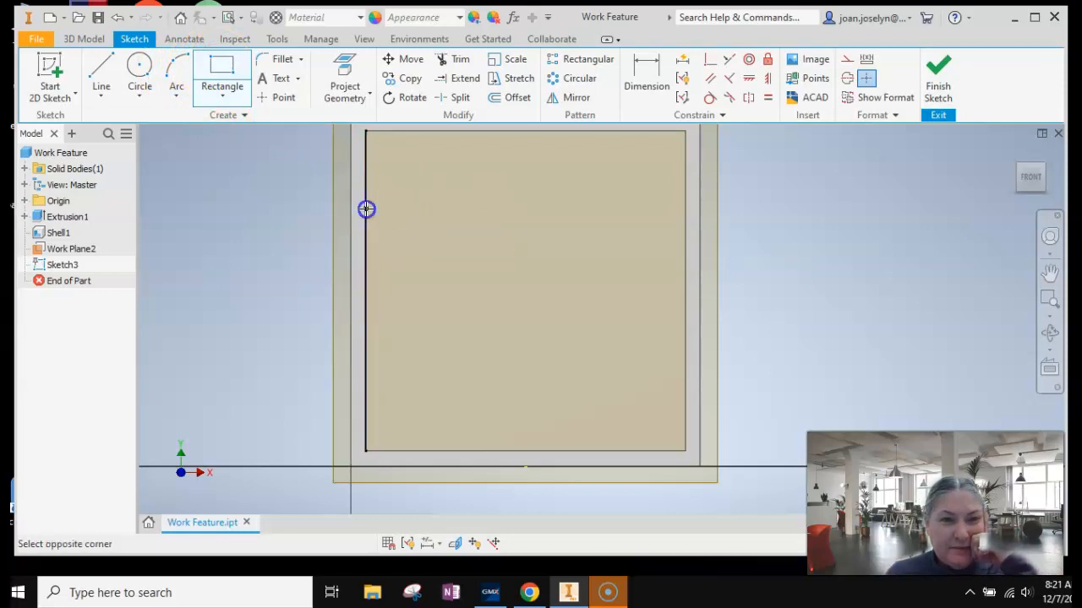
mouse_move(682, 291)
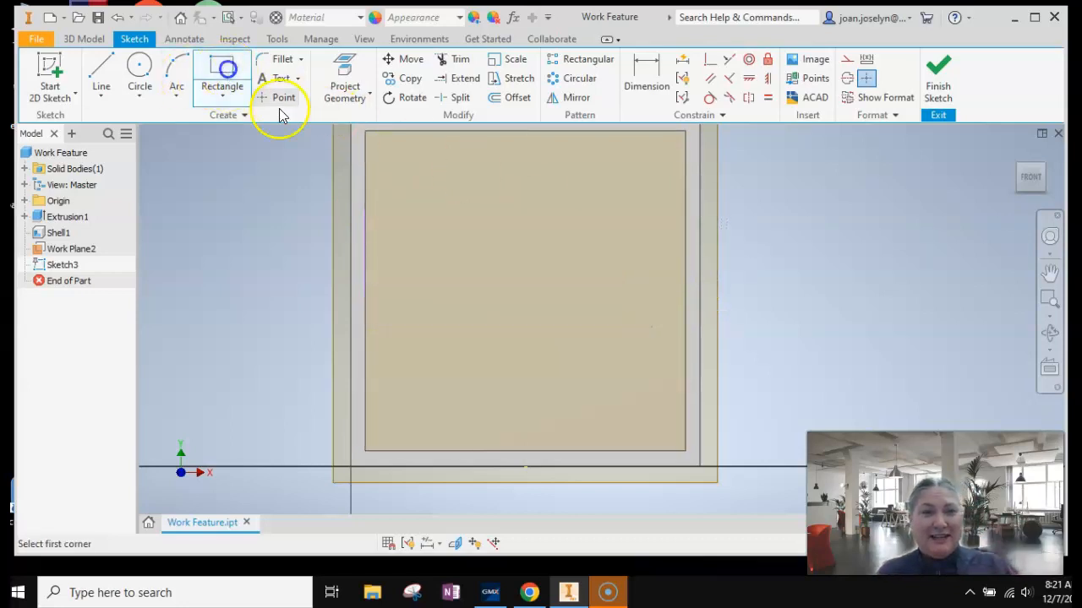
click(366, 213)
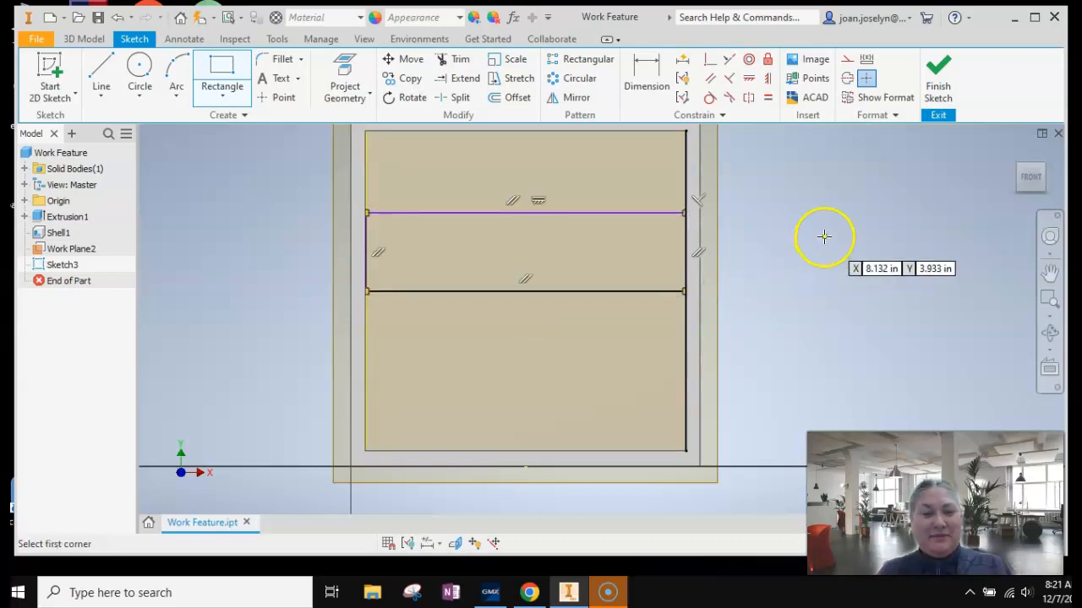
Step: Dimension the rectangle's height as 0.5
click(646, 76)
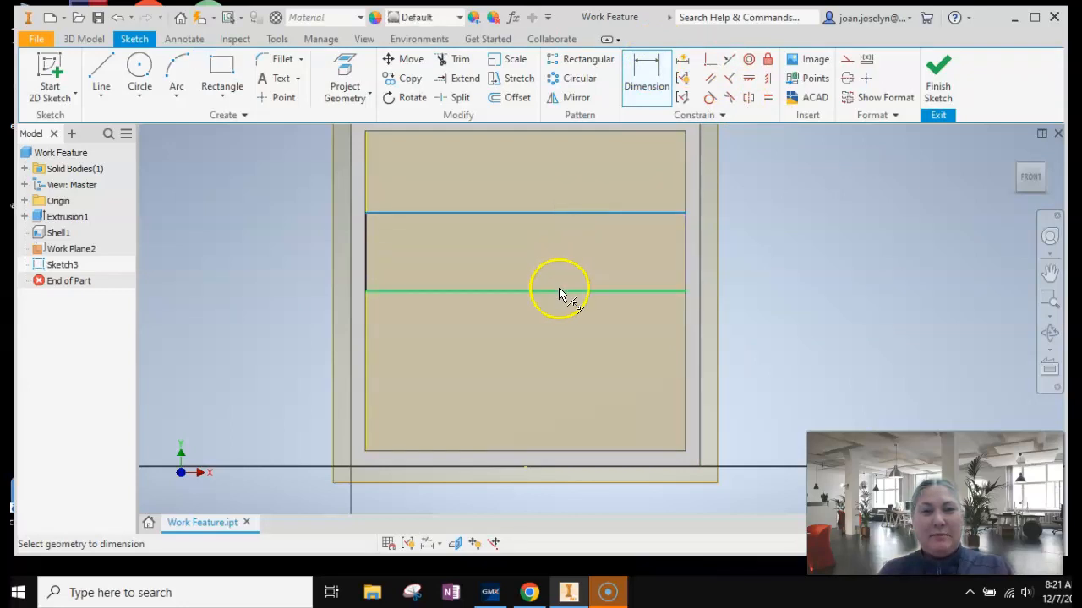
click(555, 291)
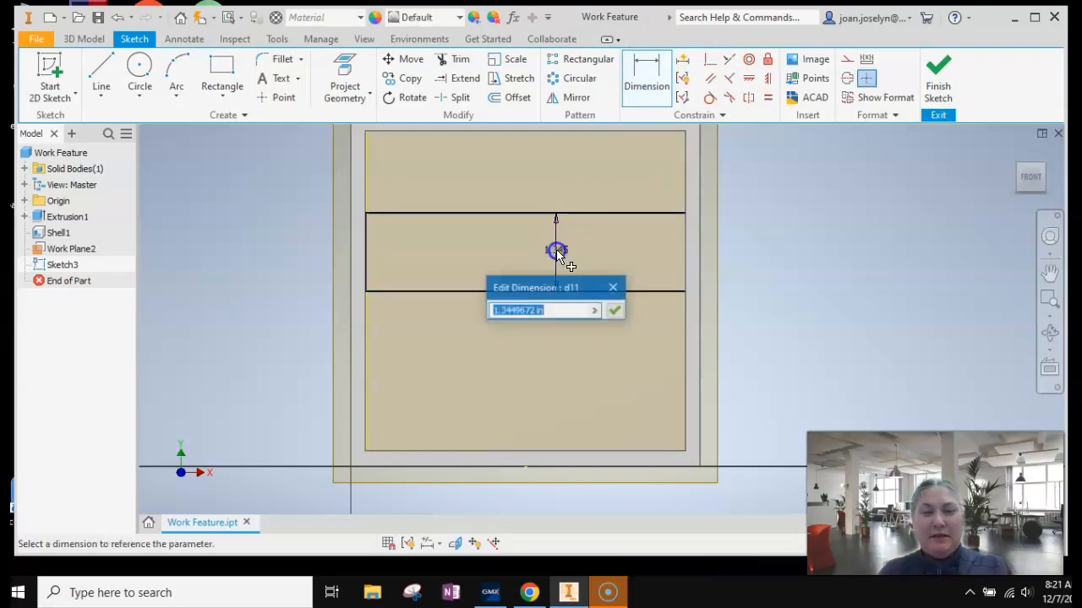
text(.5)
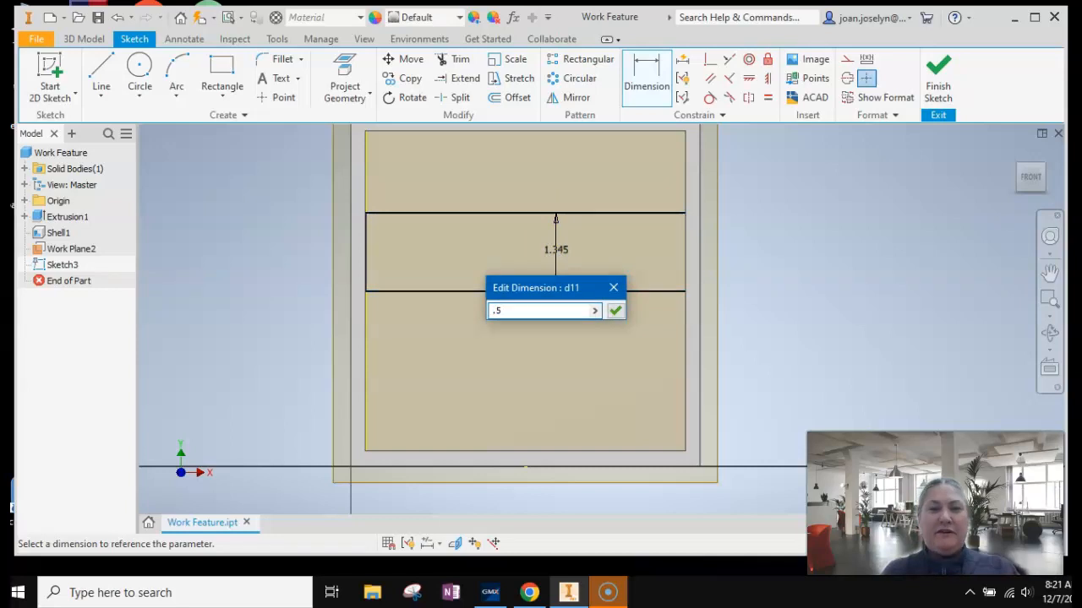
click(615, 311)
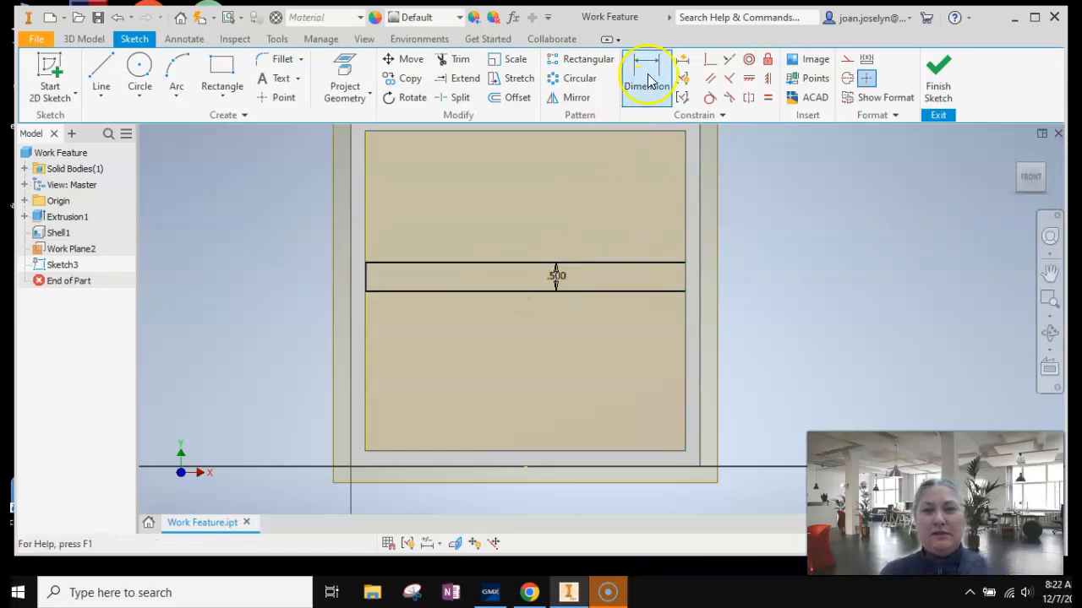
Step: Accept a driven dimension to the inner wall, then decline the next over-constraining dimension
click(645, 76)
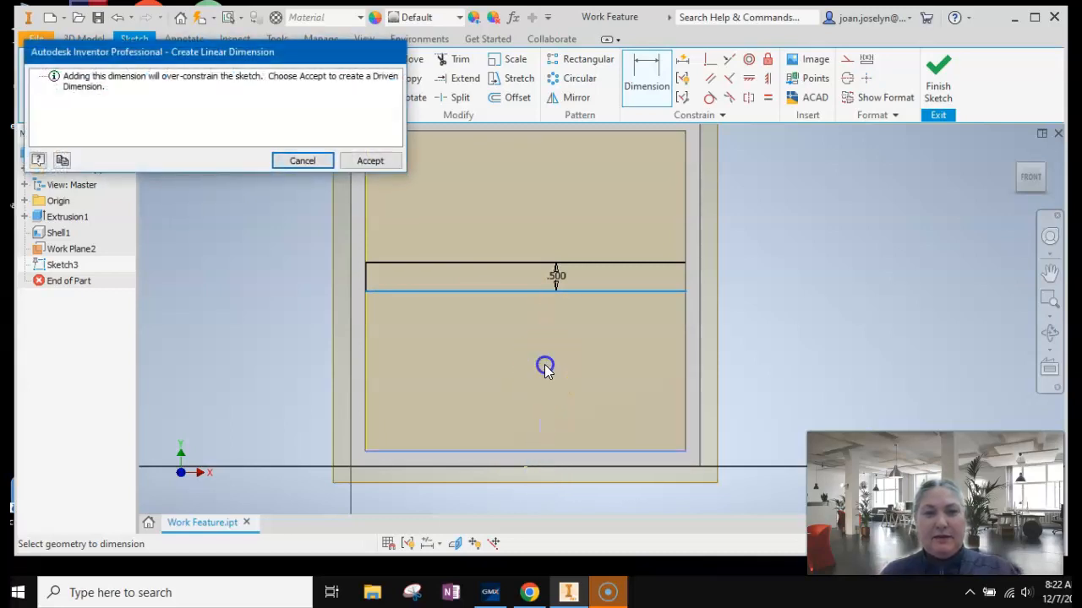
mouse_move(372, 221)
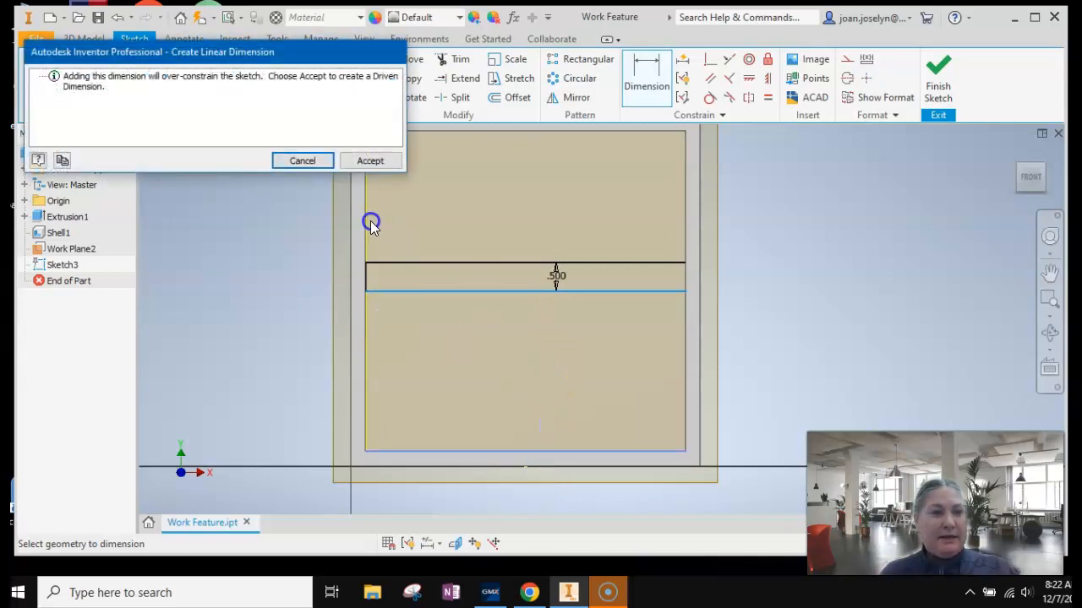
click(370, 160)
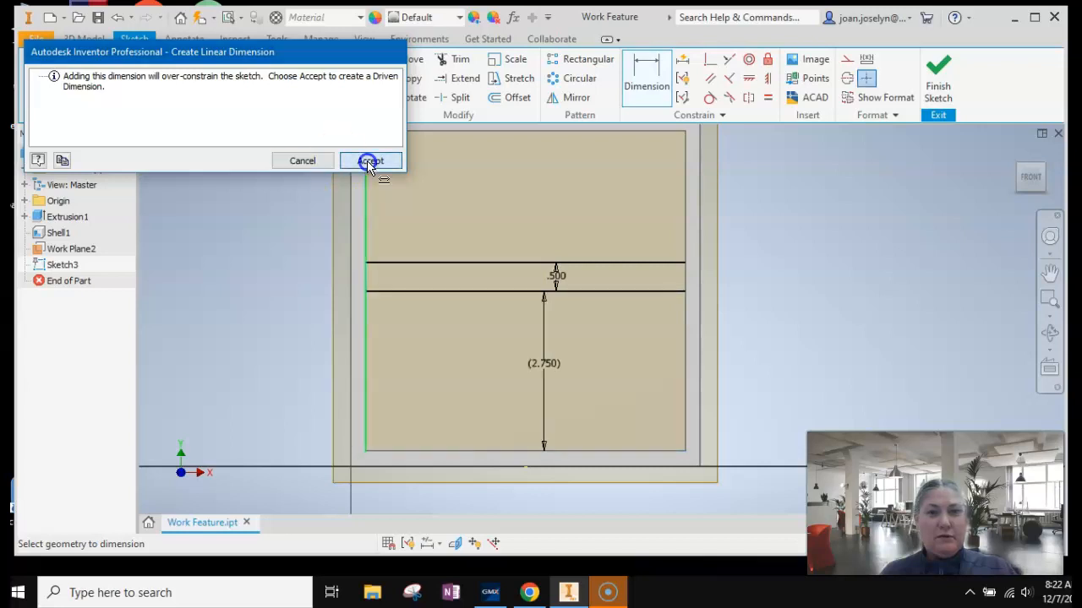
click(370, 161)
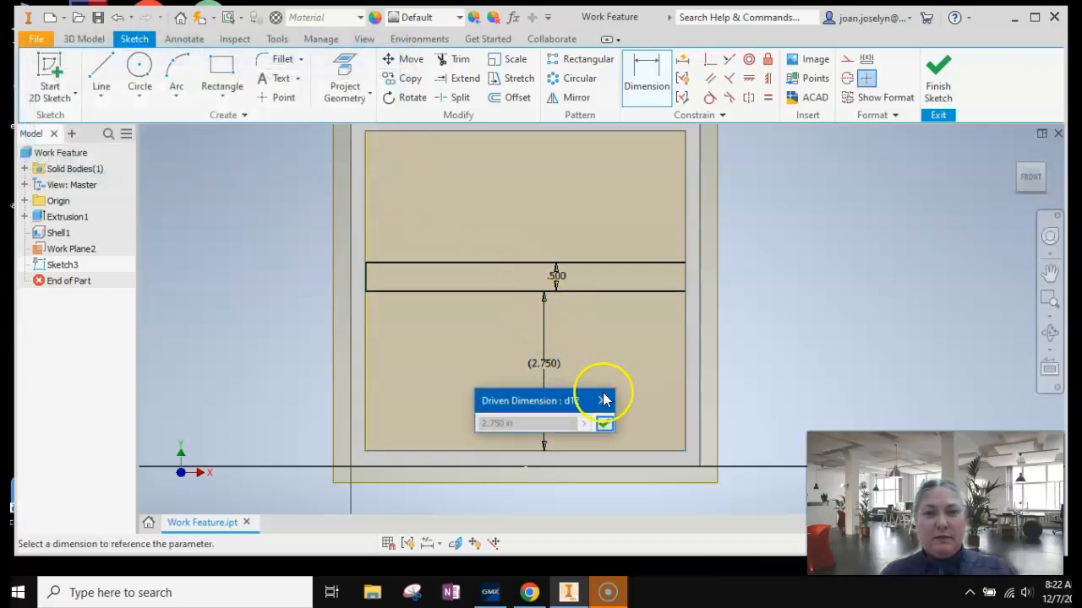
click(605, 422)
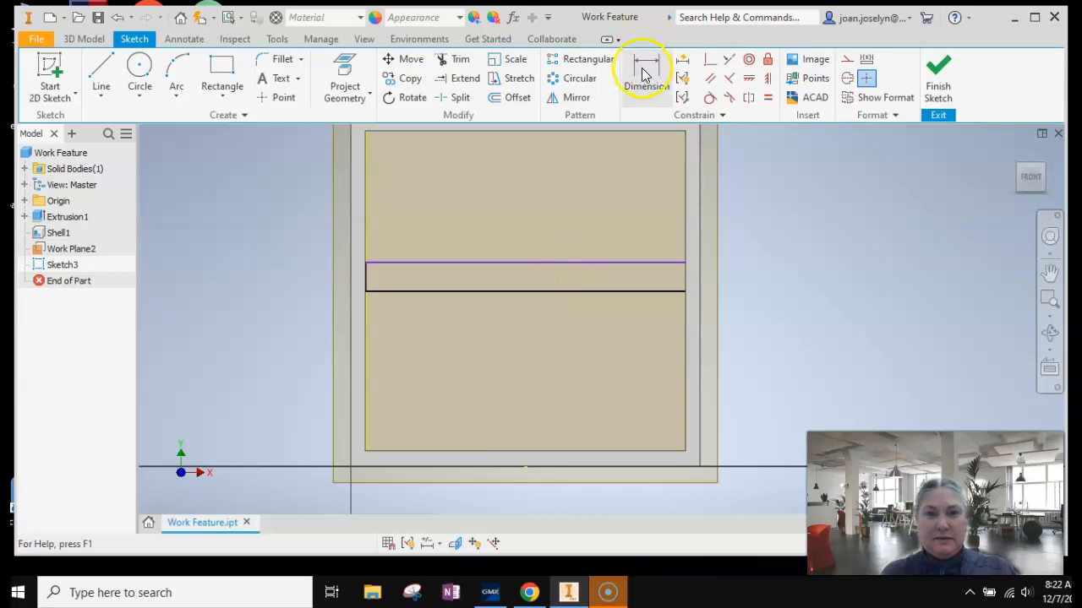
click(646, 76)
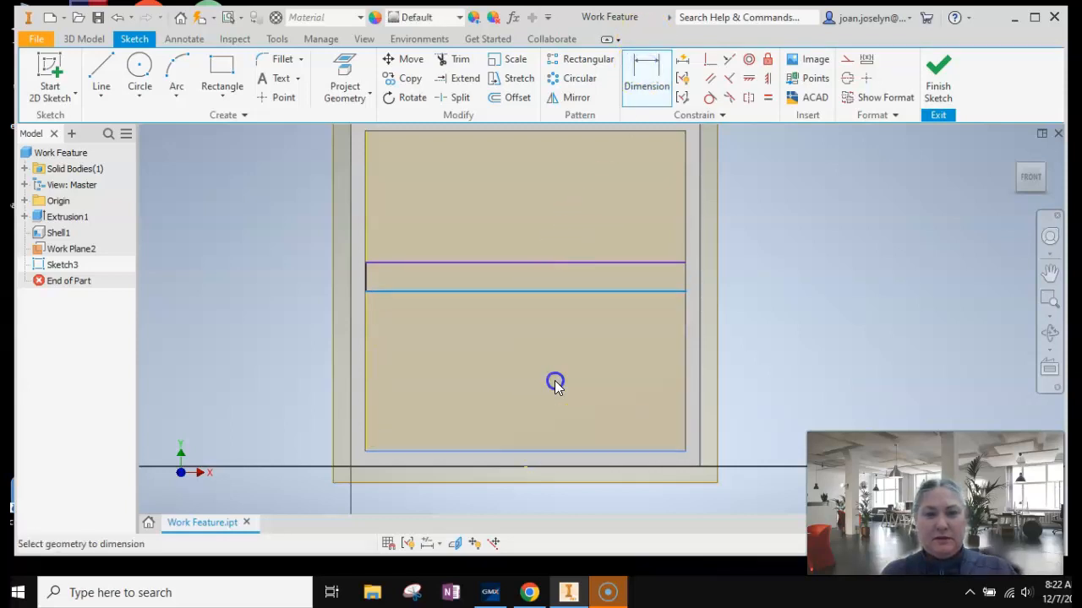
click(554, 382)
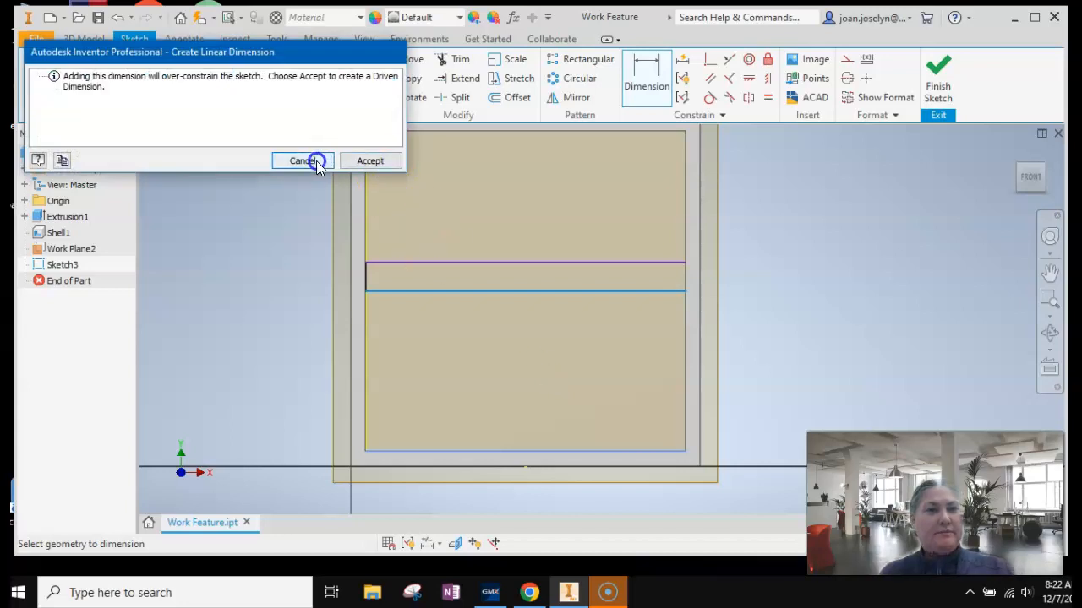
click(301, 160)
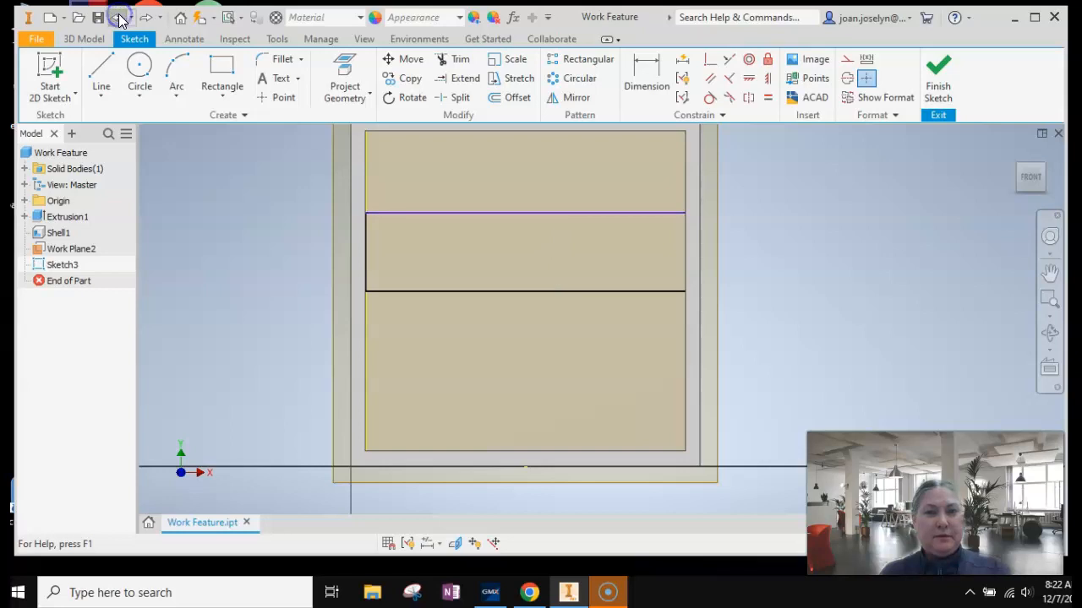
Step: Redraw the bridge rectangle across the inner walls with 0.500 height and 3.000 from the inner bottom
click(221, 76)
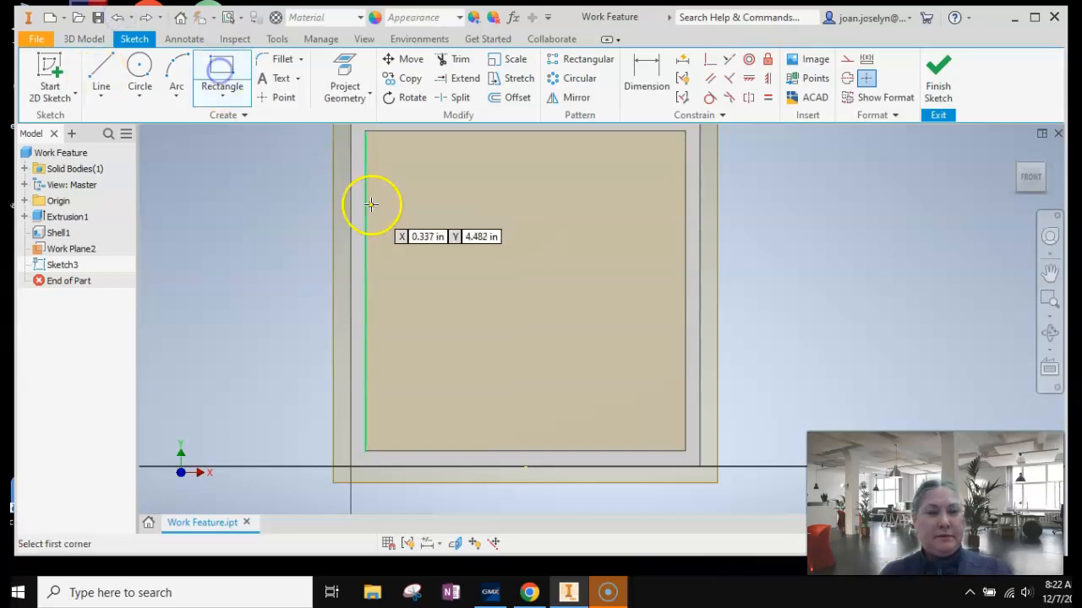
click(370, 205)
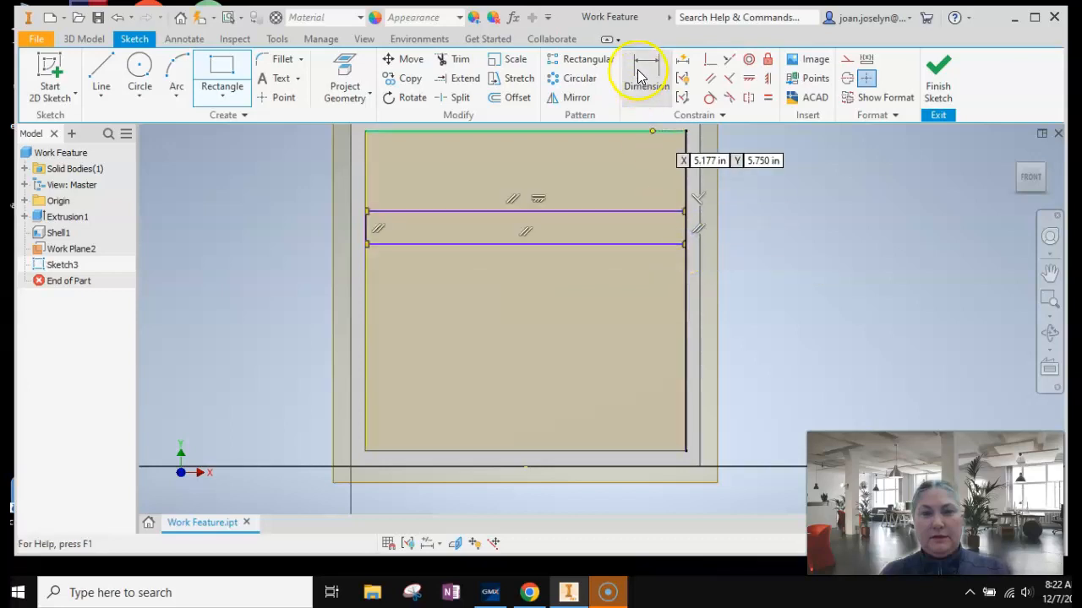
click(645, 76)
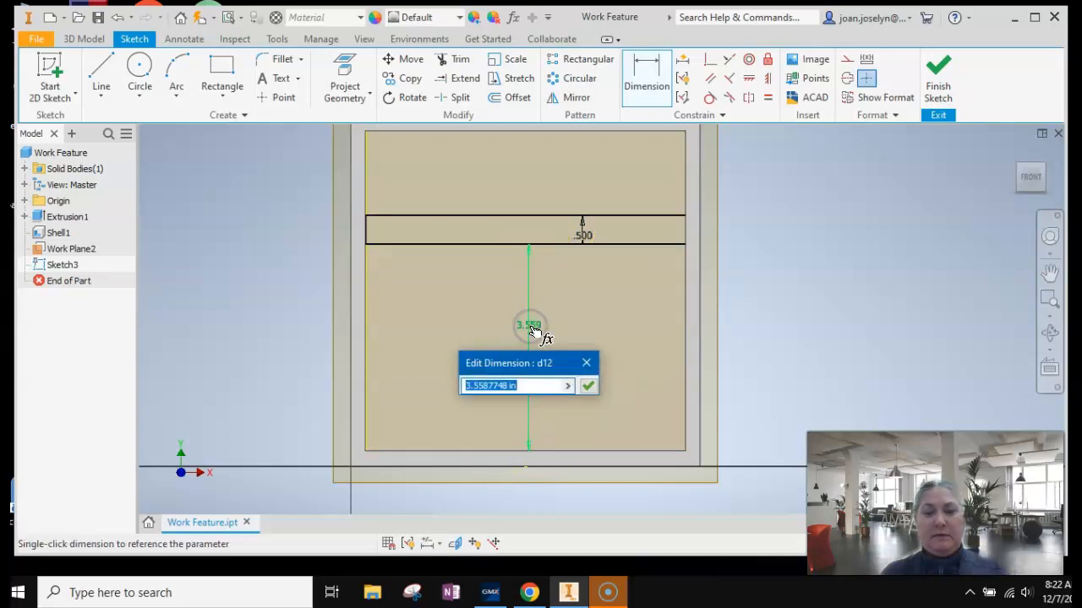
click(588, 385)
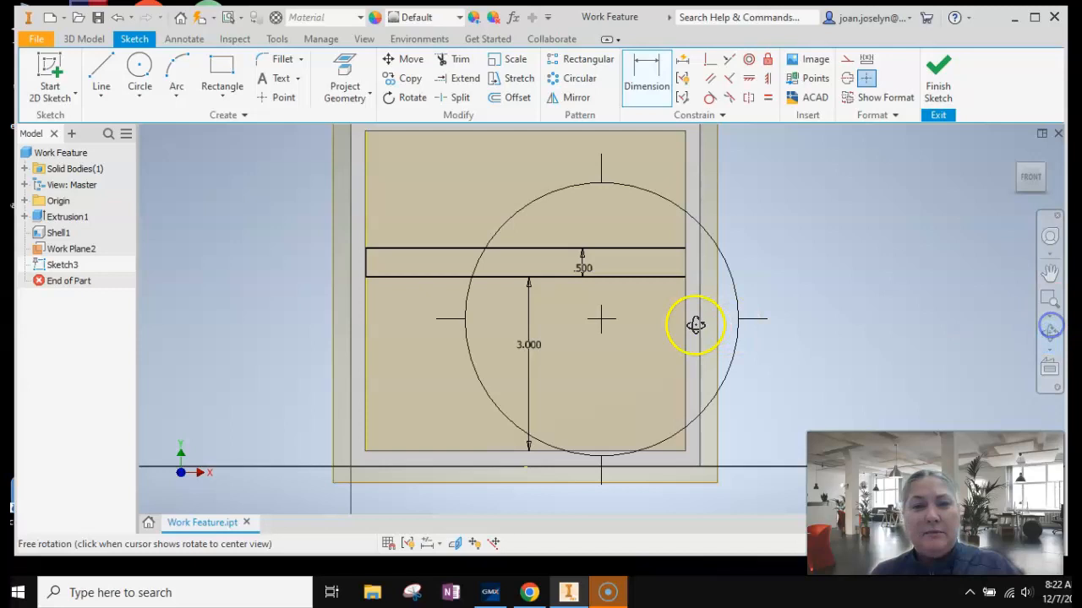
drag(696, 324, 644, 342)
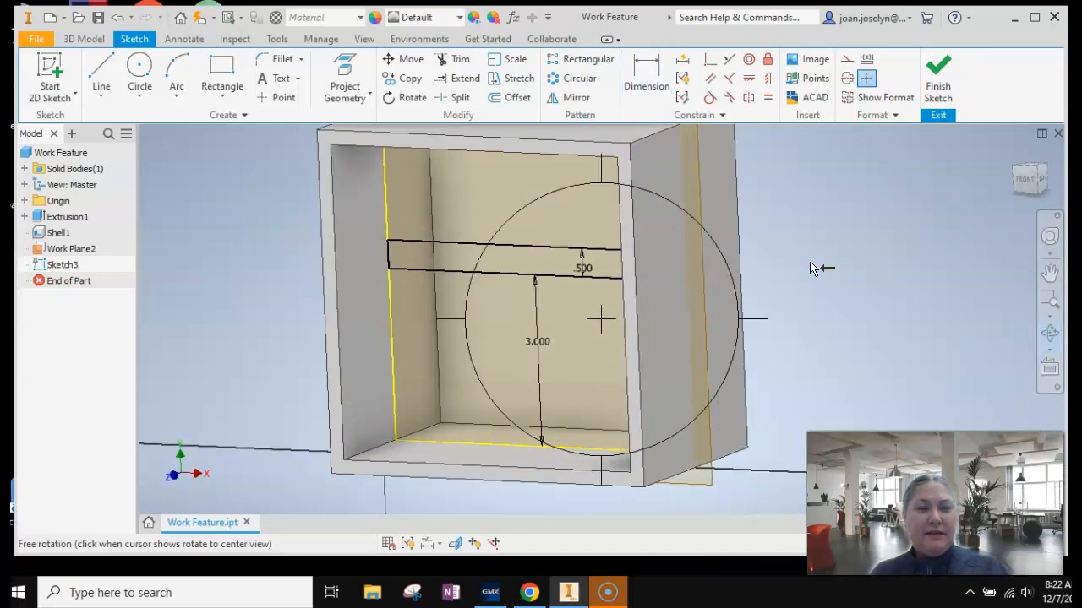
click(646, 71)
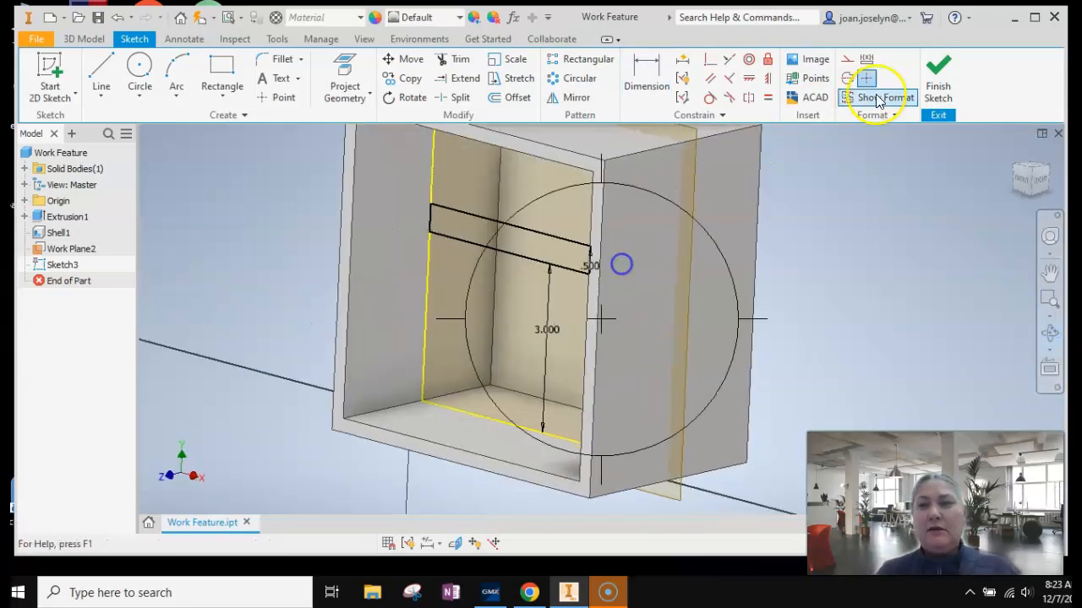
Step: Finish the sketch and extrude the bridge rectangle 0.25 in flipped into the box as Extrusion3
click(936, 76)
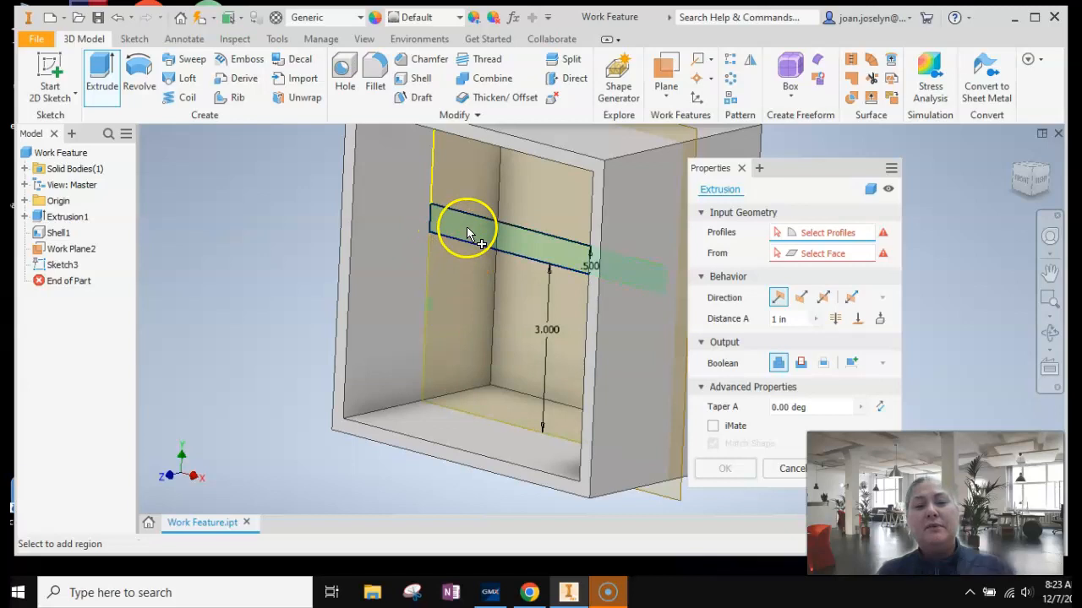
click(470, 233)
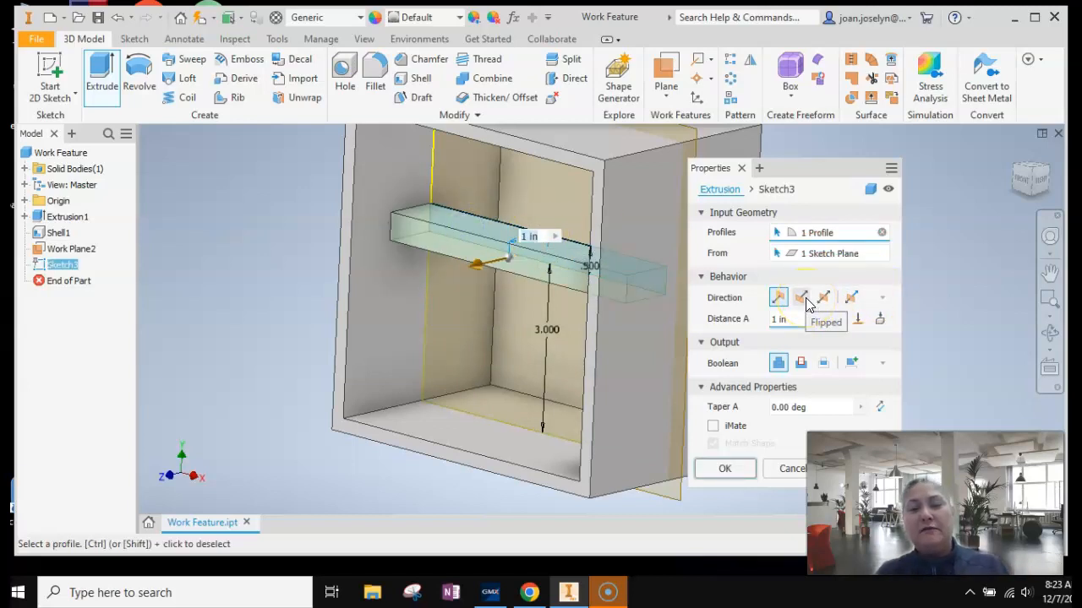
click(801, 297)
text(.25)
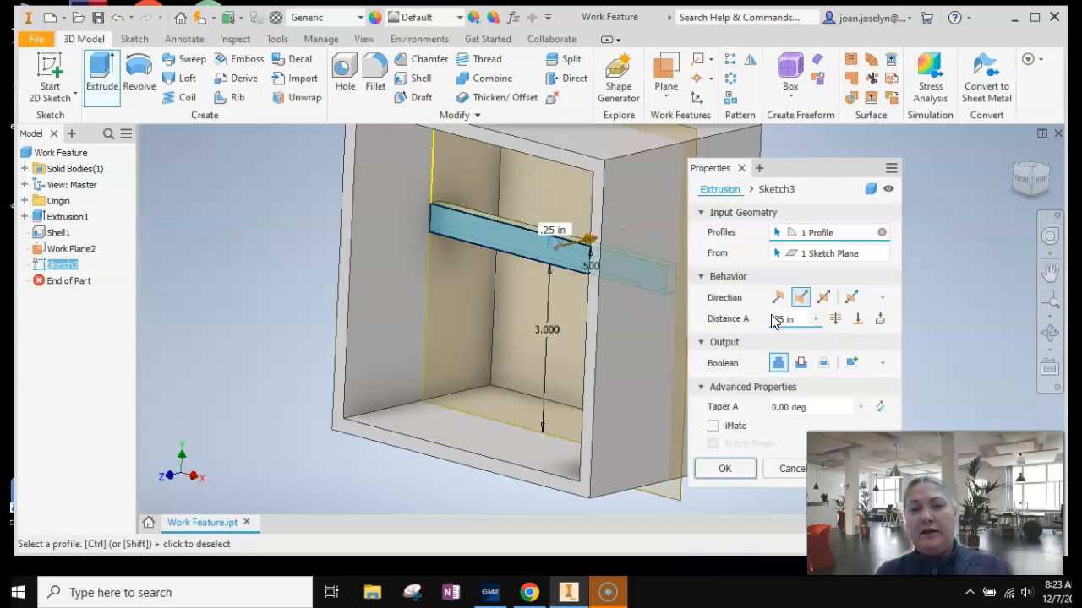
click(723, 468)
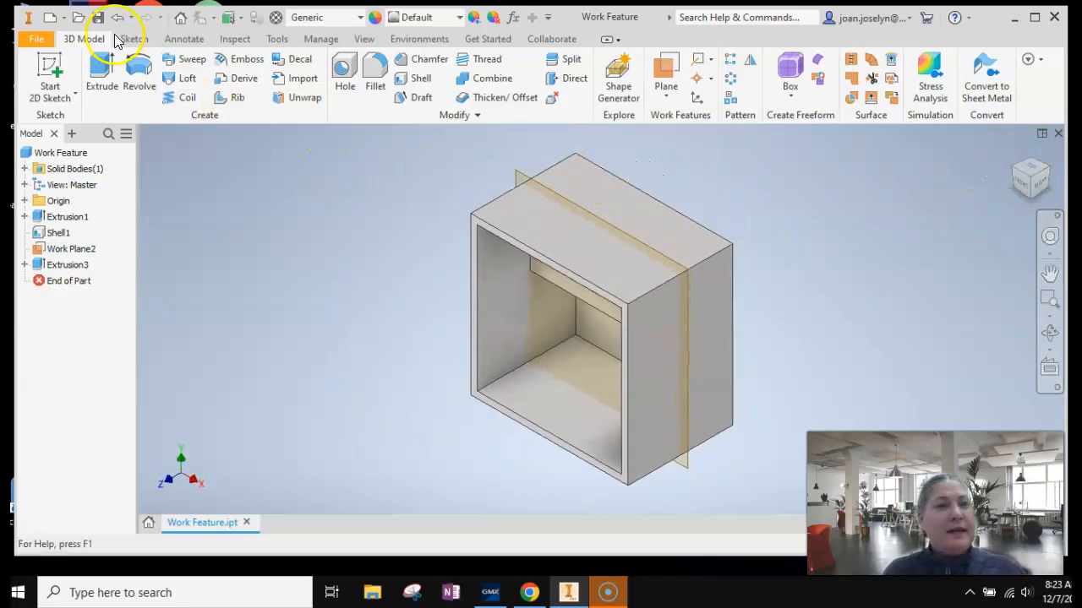
Step: Measure the bridge face with the Inspect Measure tool, reading 12.000 in perimeter and 2.750 in² area
click(235, 39)
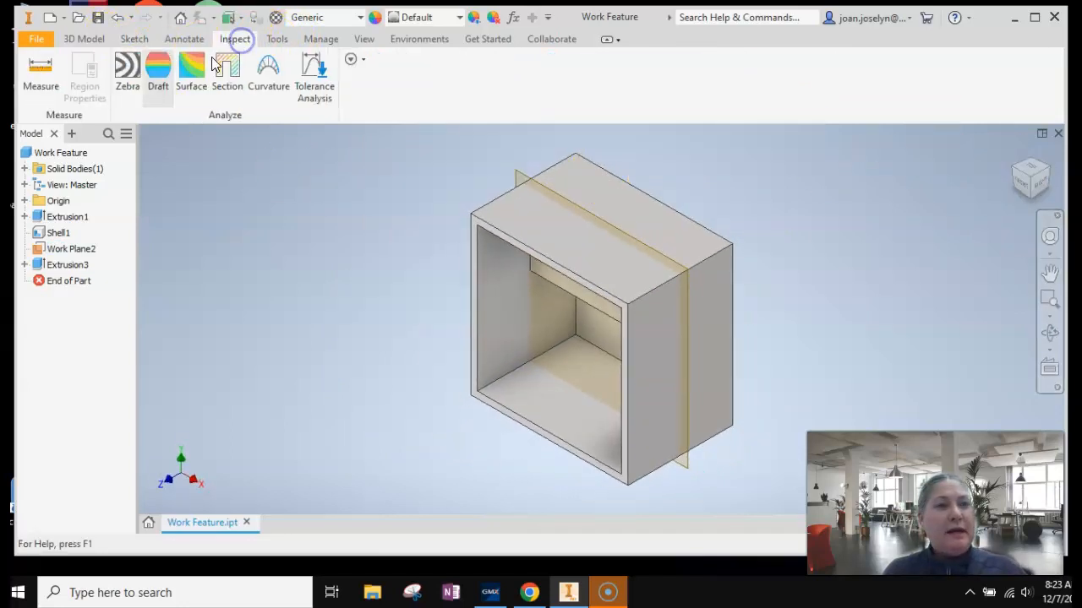
click(41, 71)
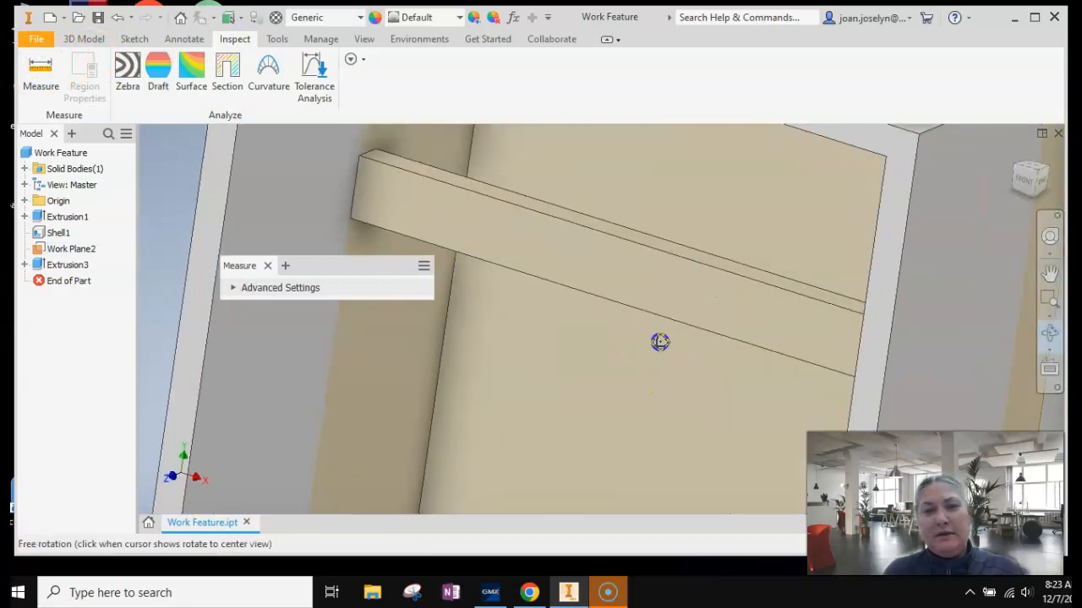
drag(659, 341, 642, 364)
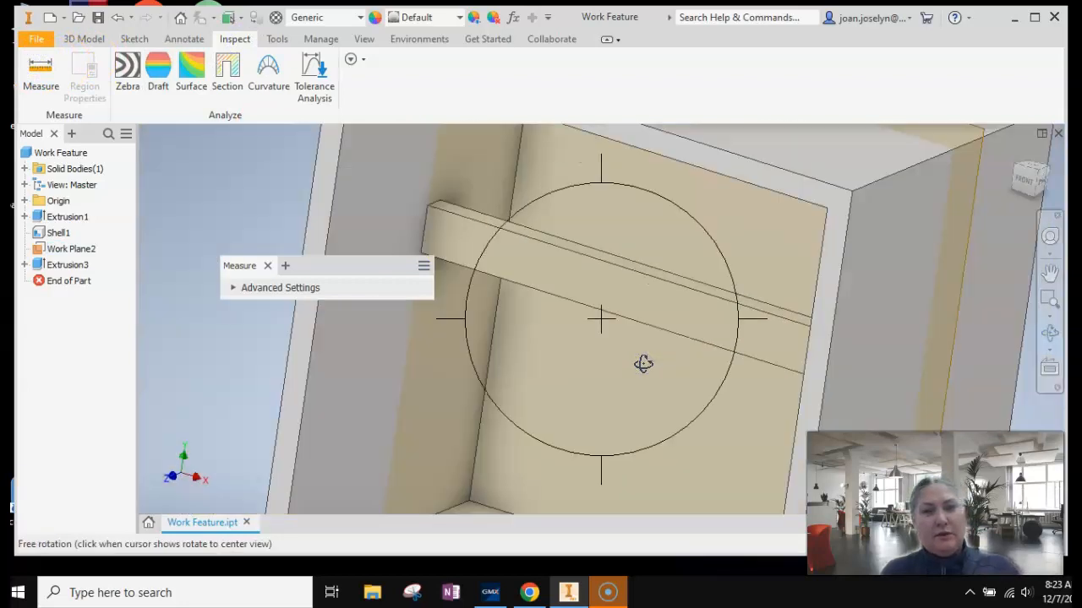
click(605, 294)
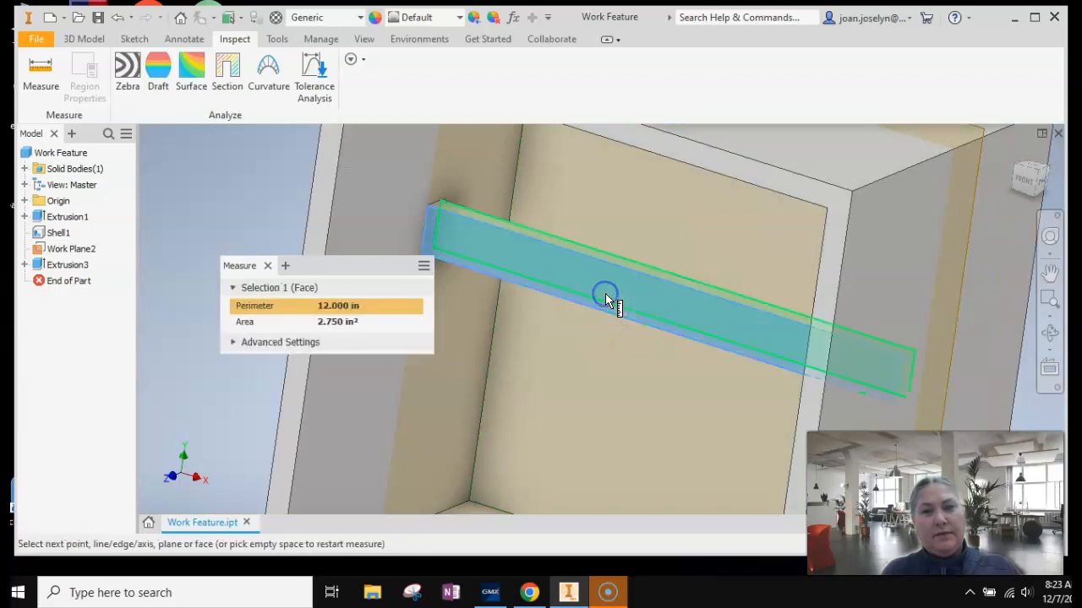